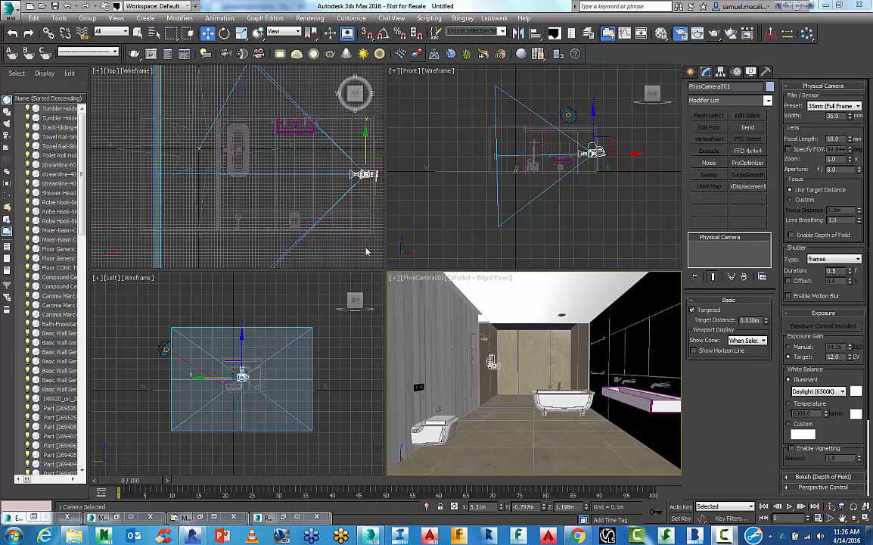
mouse_move(448, 340)
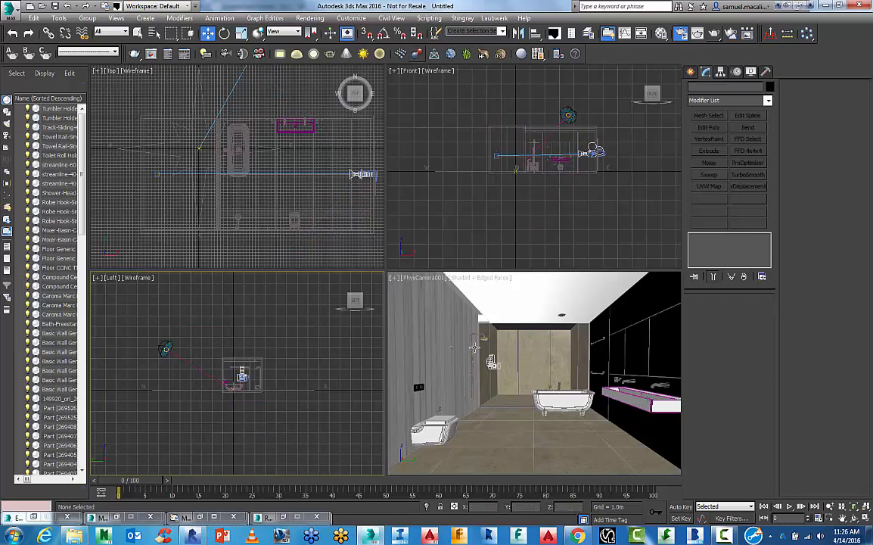
mouse_move(472, 347)
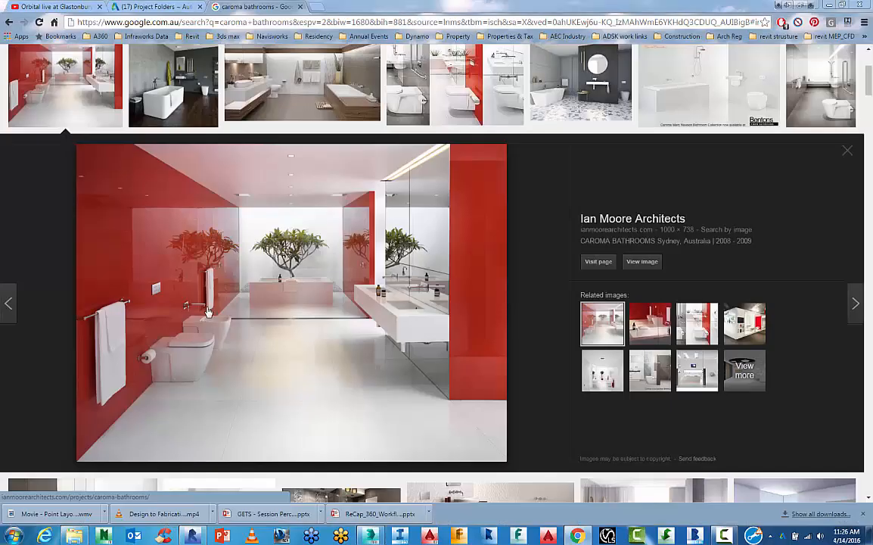
mouse_move(336, 288)
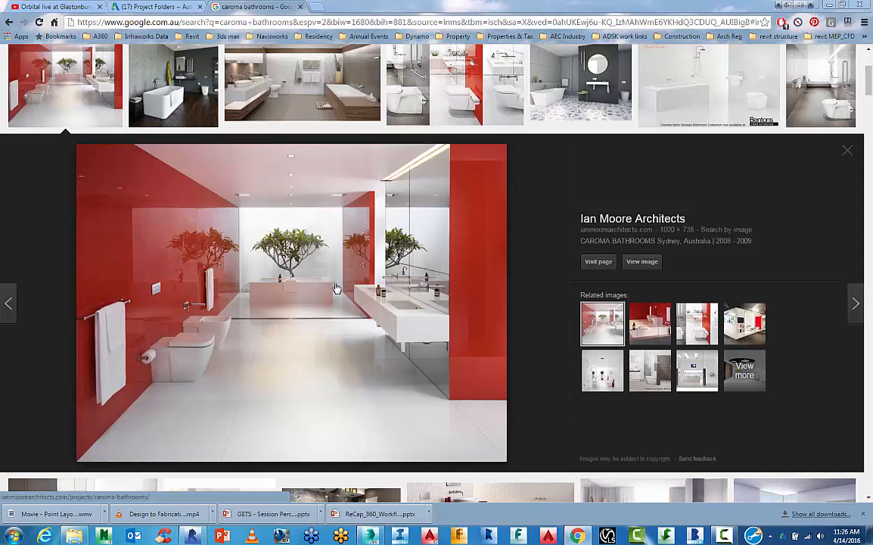
mouse_move(233, 228)
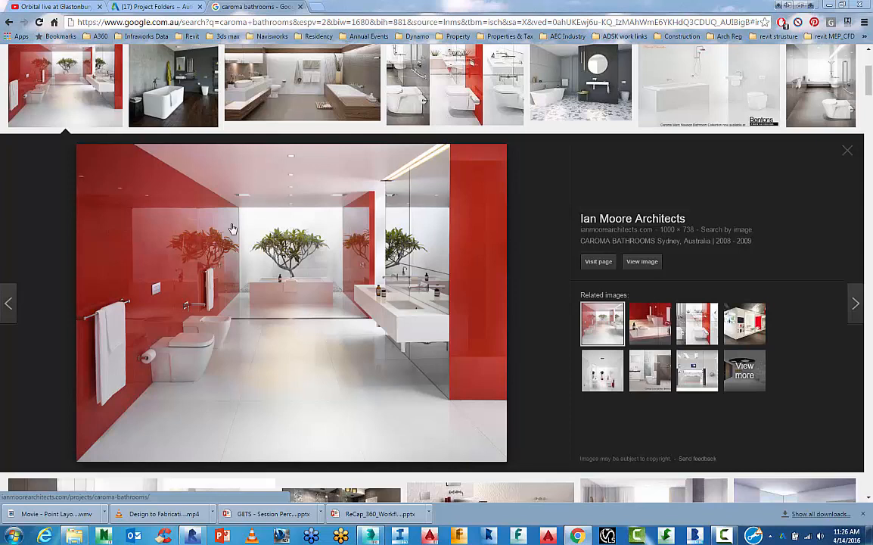
mouse_move(284, 248)
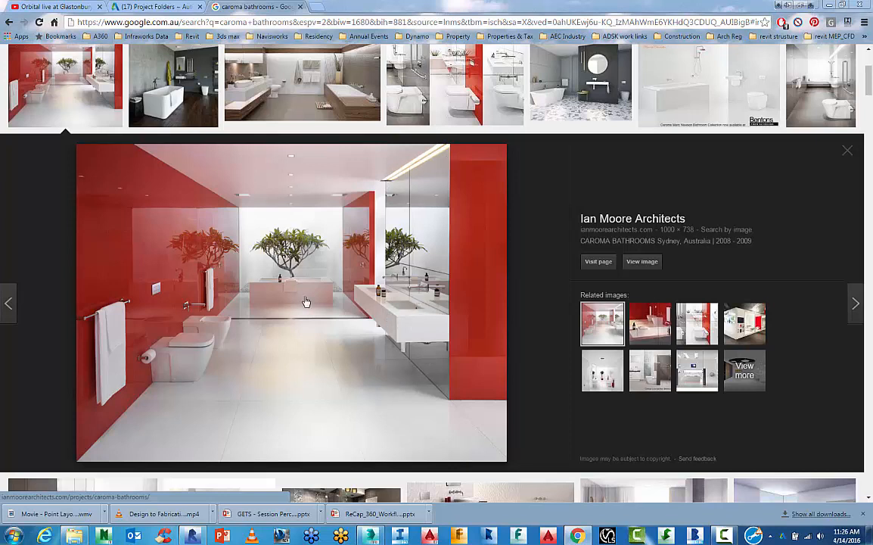
mouse_move(287, 401)
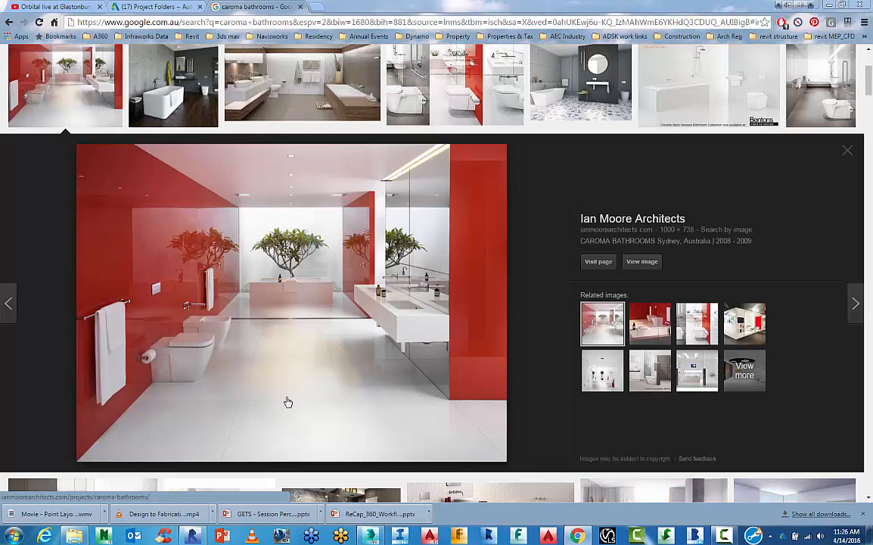
mouse_move(337, 312)
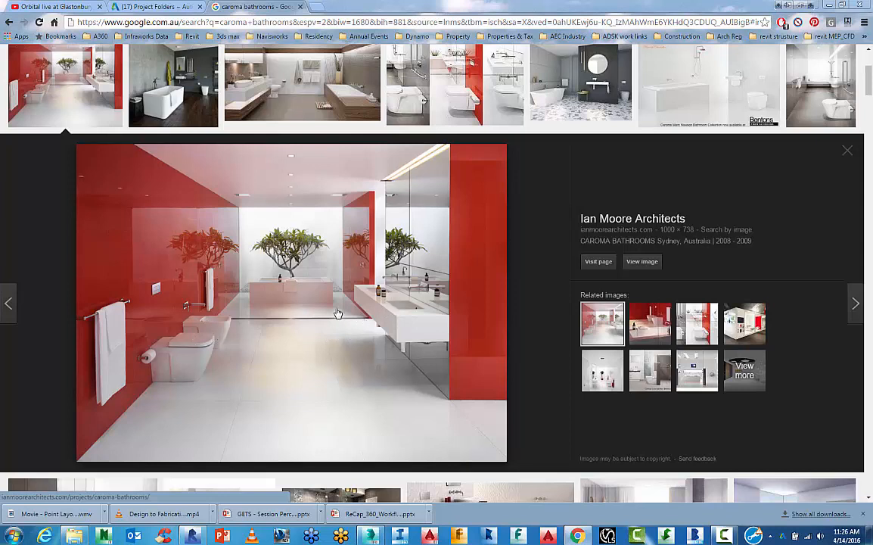
mouse_move(423, 263)
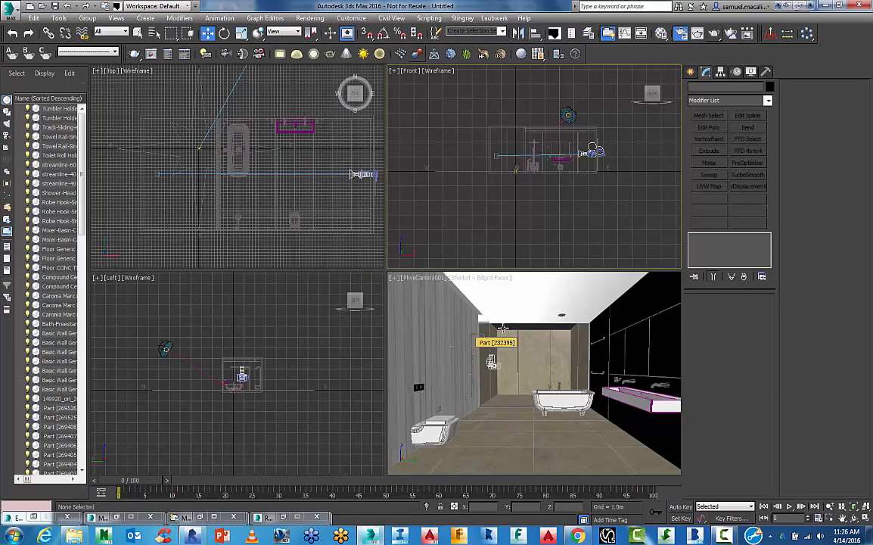
mouse_move(307, 263)
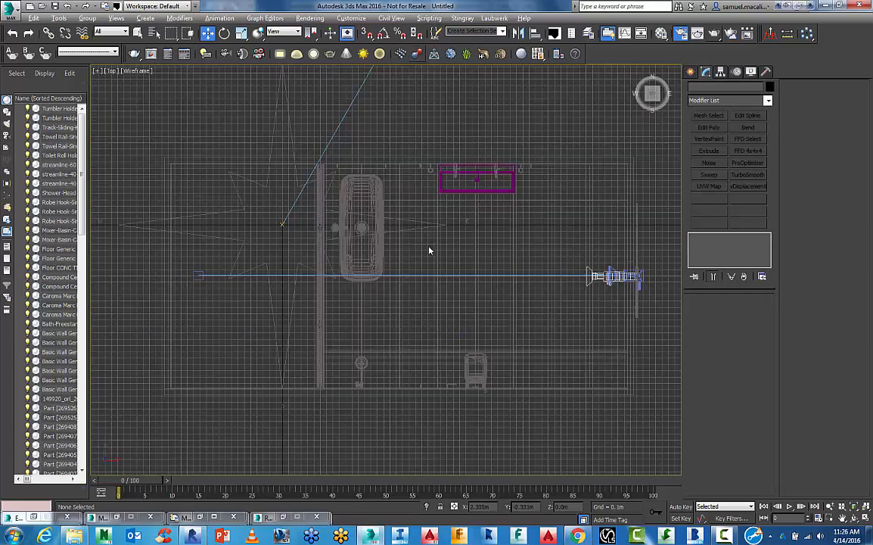
Hide the selected Compass helper so only the bathroom and sun remain in view
scroll("down", 3)
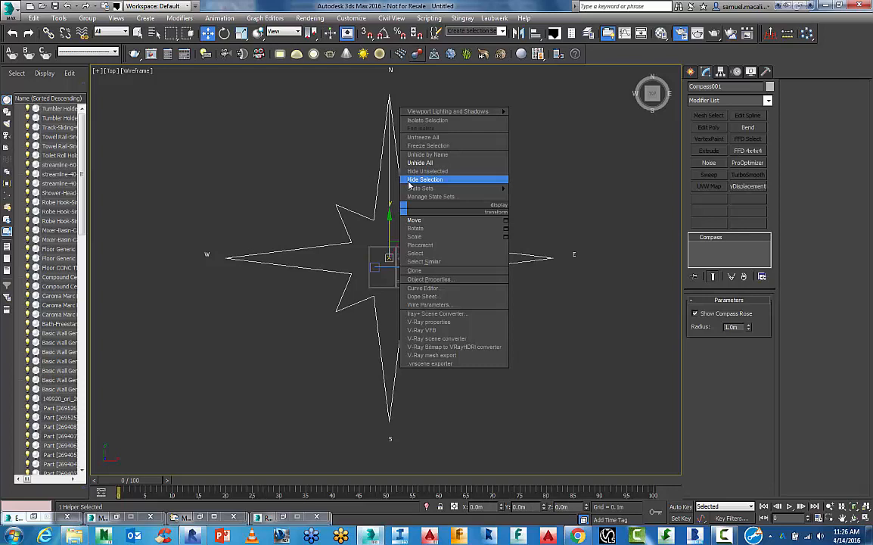
left_click(423, 179)
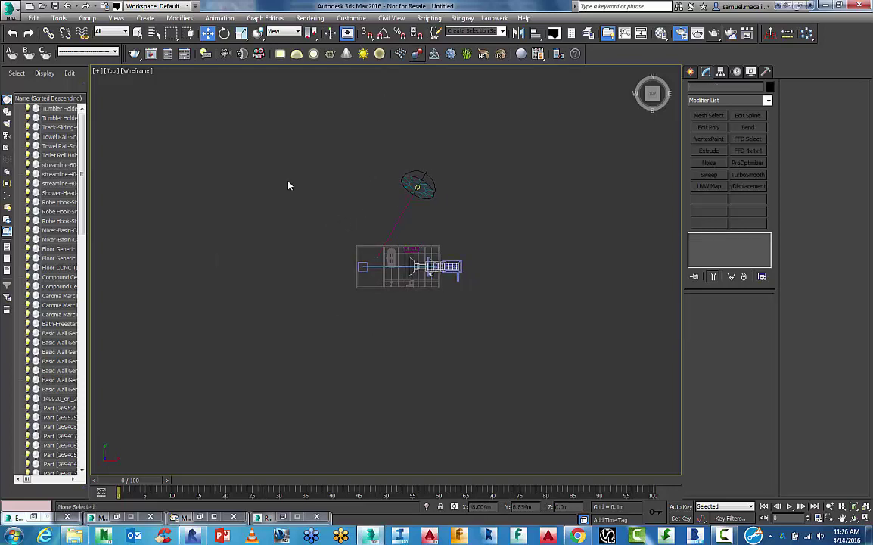
Start an Import > Merge from the application menu
left_click(9, 10)
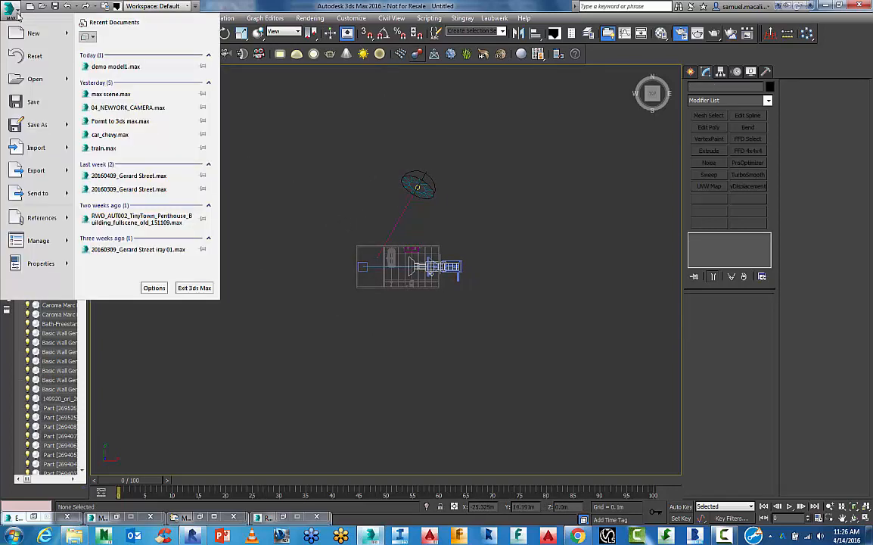
left_click(36, 124)
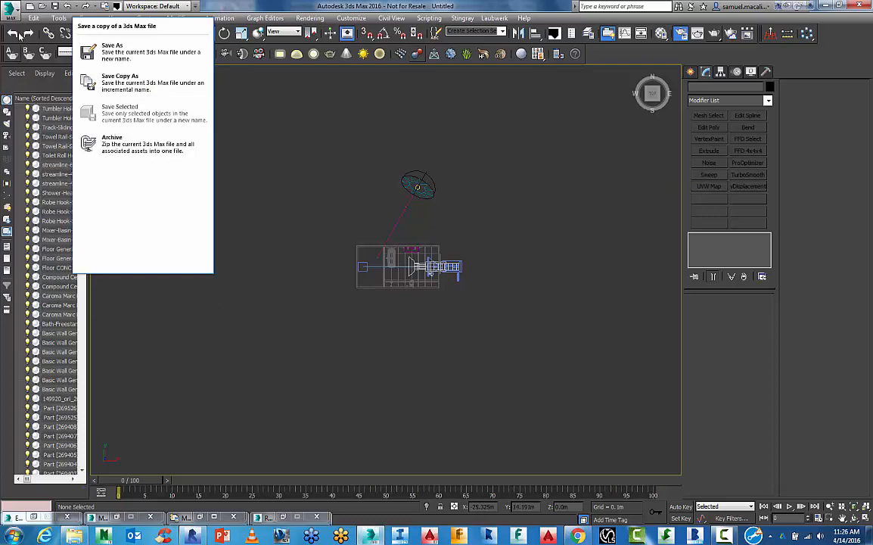
left_click(9, 12)
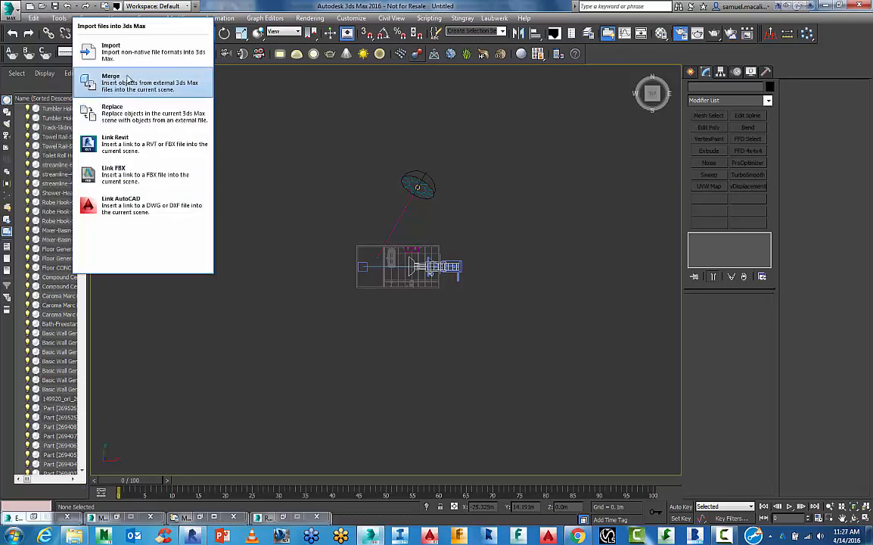
left_click(109, 77)
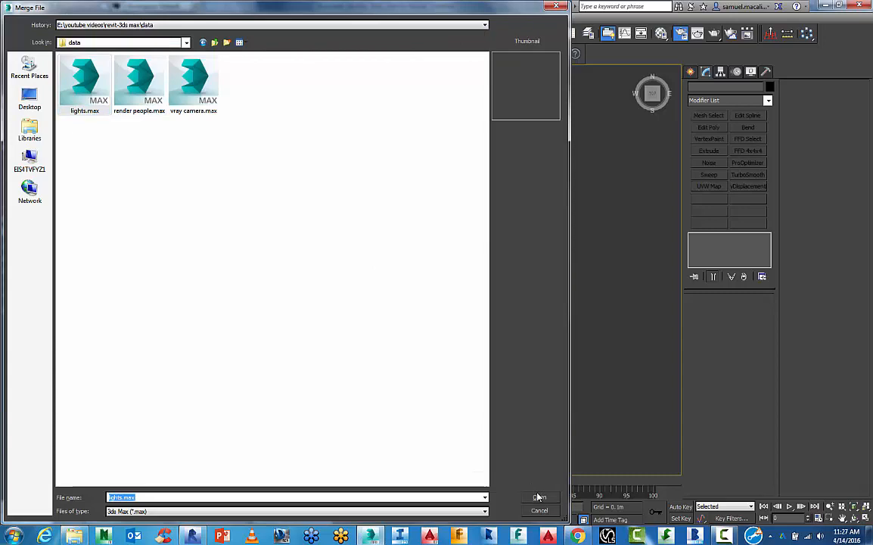
Merge all lights from lights.max into the scene and select the merged dome light
left_click(539, 496)
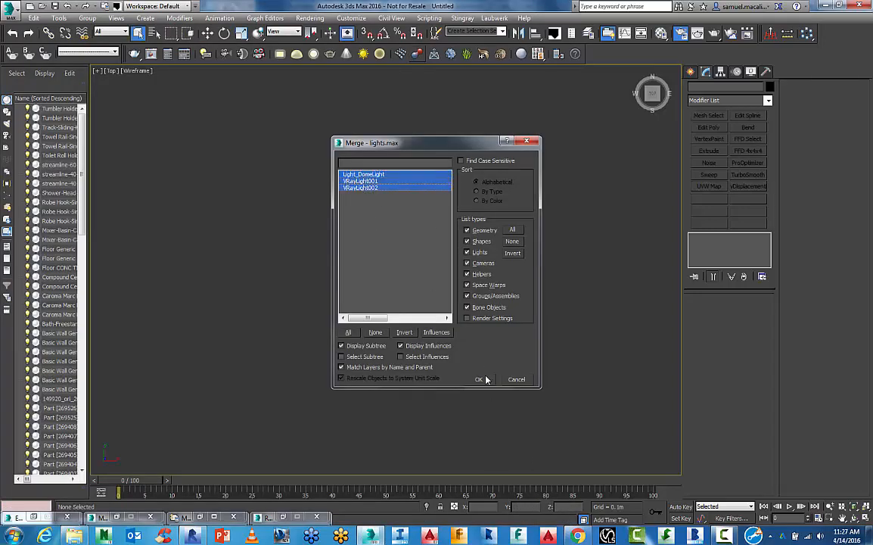
left_click(478, 379)
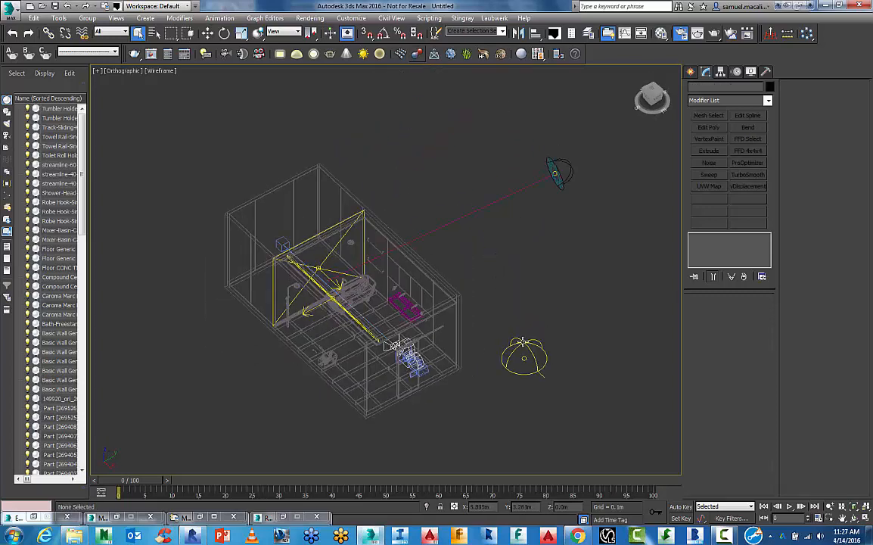
left_click(524, 355)
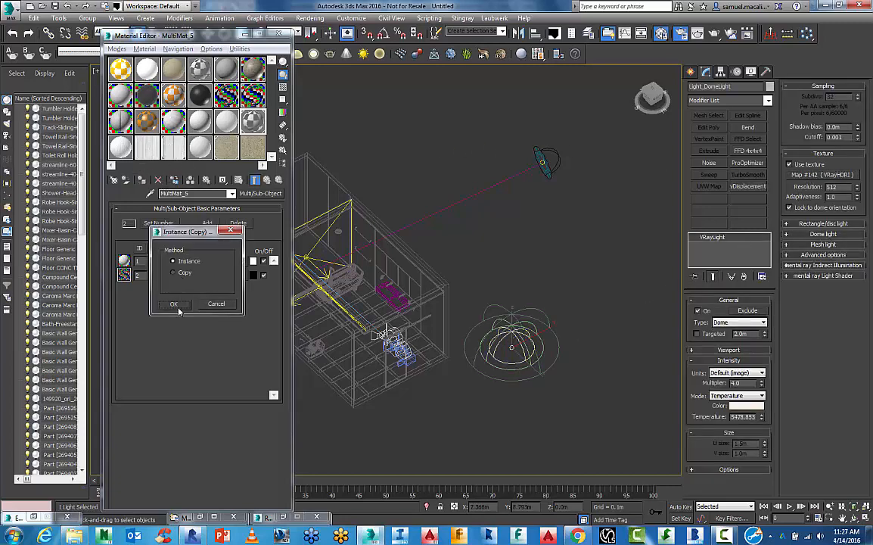
Add the dome light's sky HDR map to the Material Editor as an Instance and preview the image
left_click(174, 304)
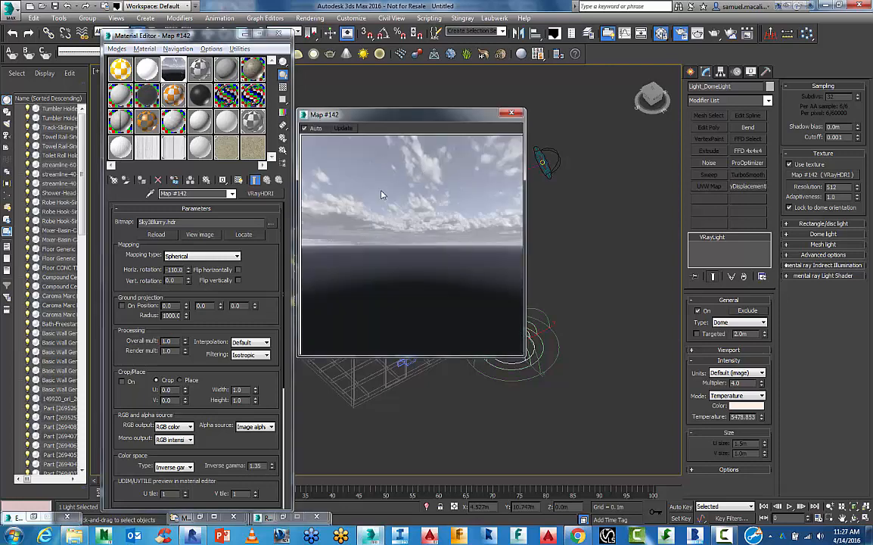
mouse_move(447, 152)
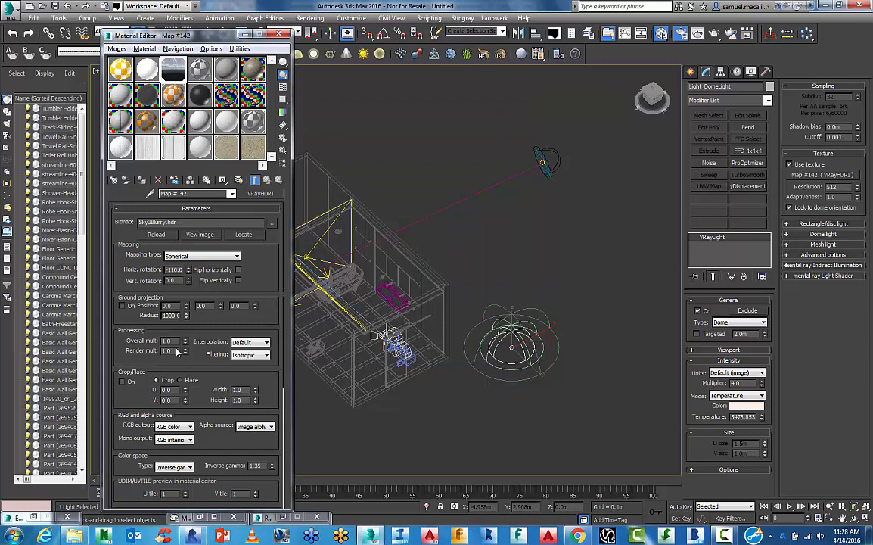
left_click(169, 342)
type("20")
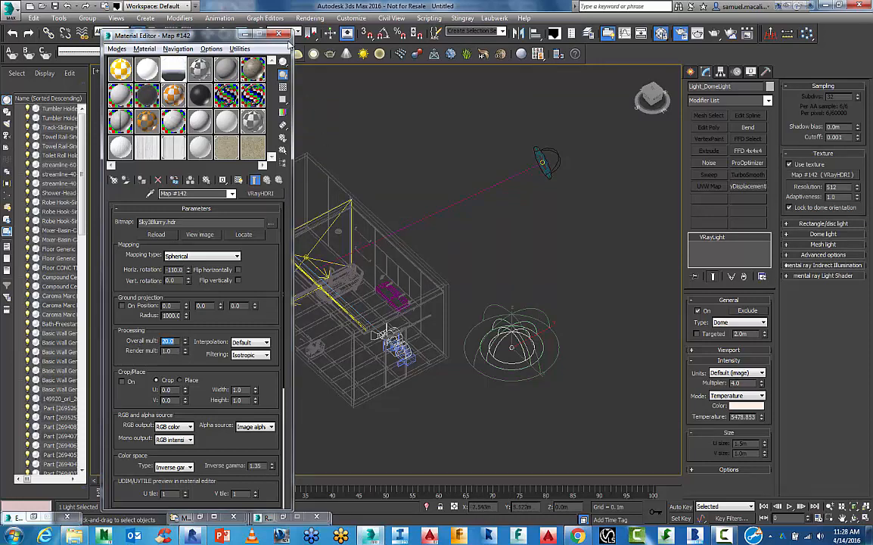
Switch to the browser and enlarge the red Caroma bathroom reference photo
key("alt+tab")
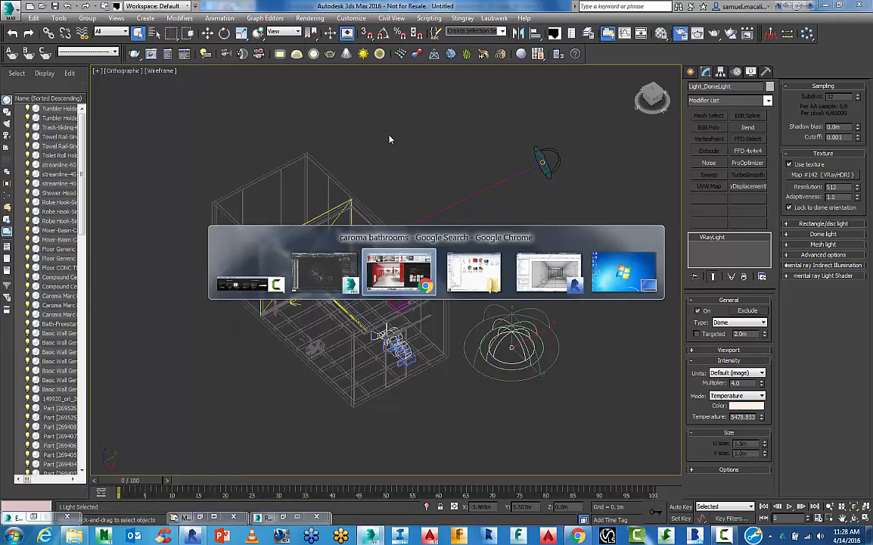
left_click(398, 272)
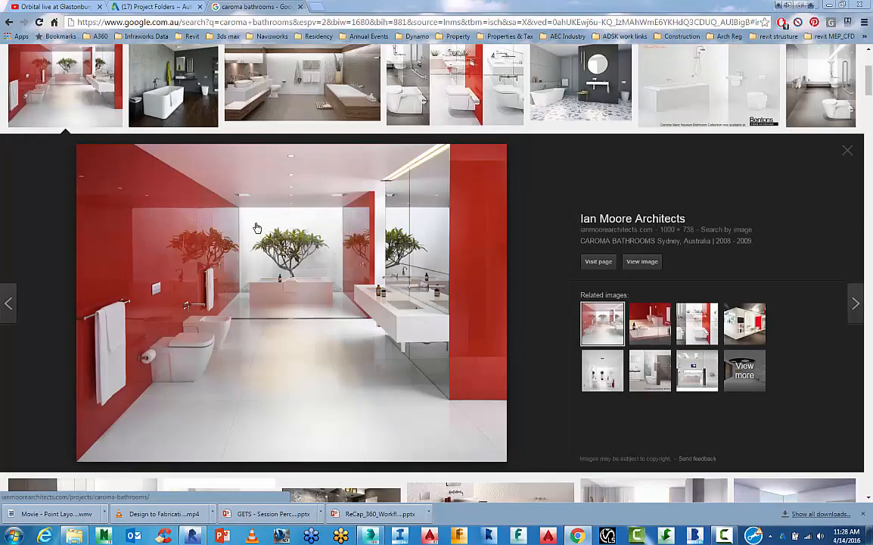
mouse_move(319, 224)
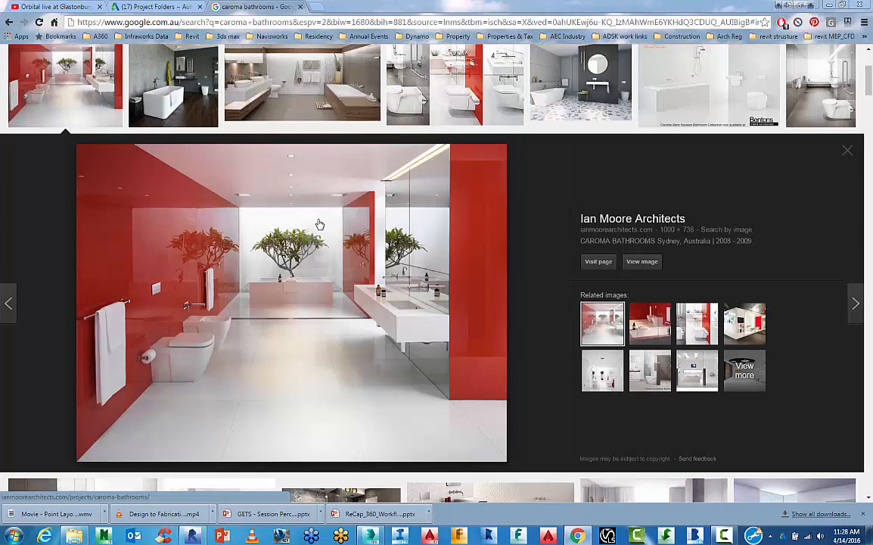
mouse_move(327, 239)
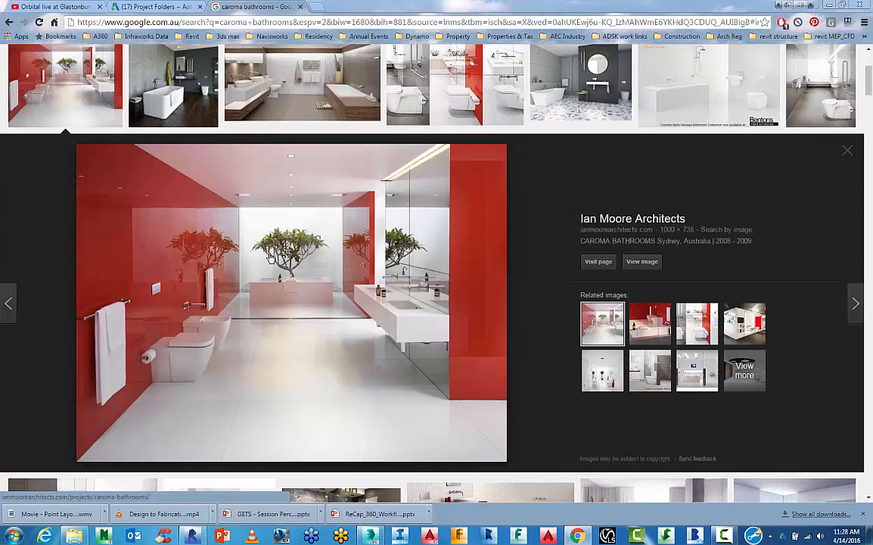
mouse_move(369, 169)
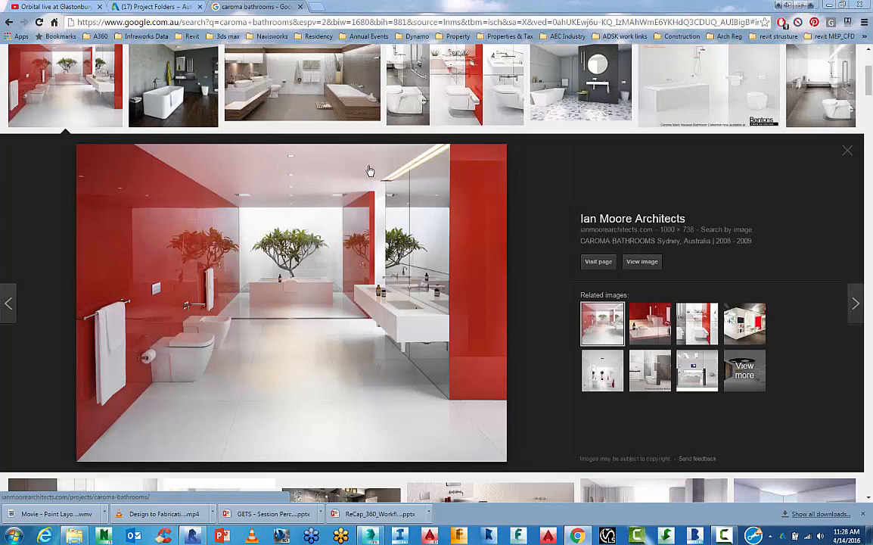
mouse_move(396, 170)
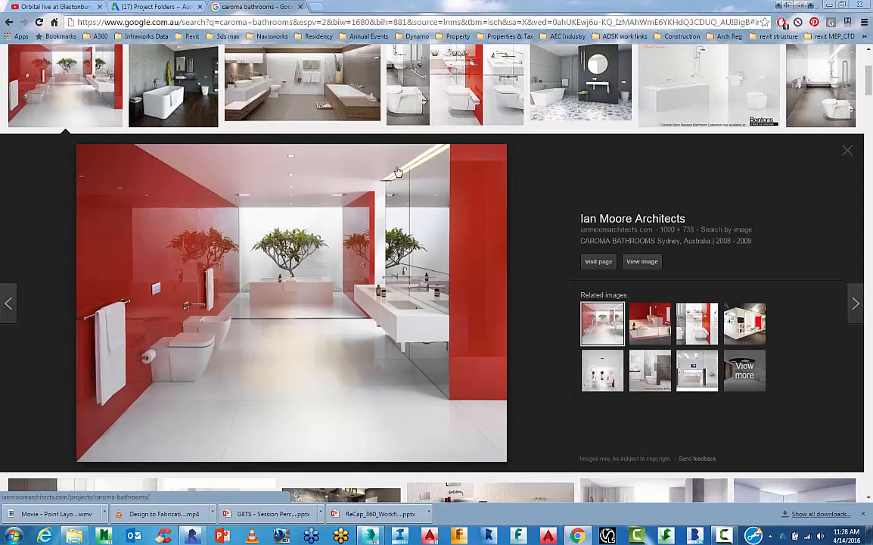
mouse_move(312, 251)
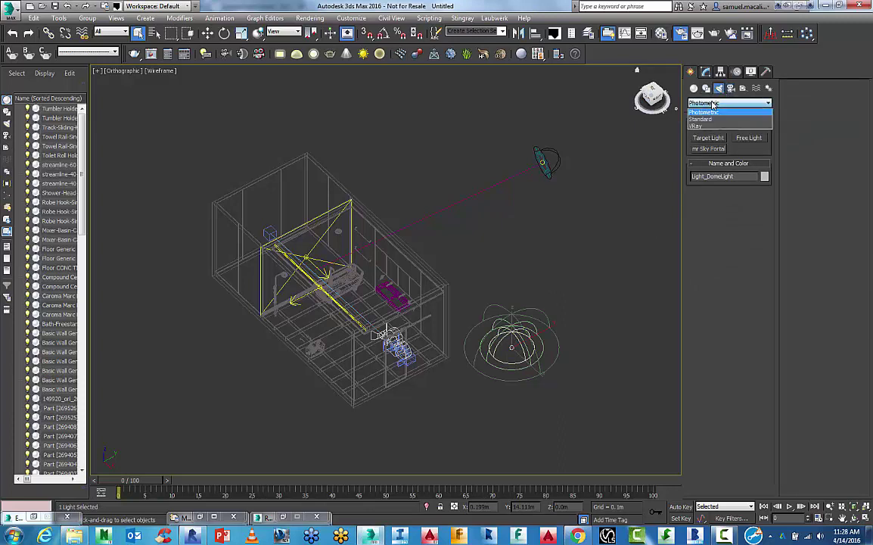
Create a VRayLight of Dome type placed beside the bathroom model
left_click(702, 126)
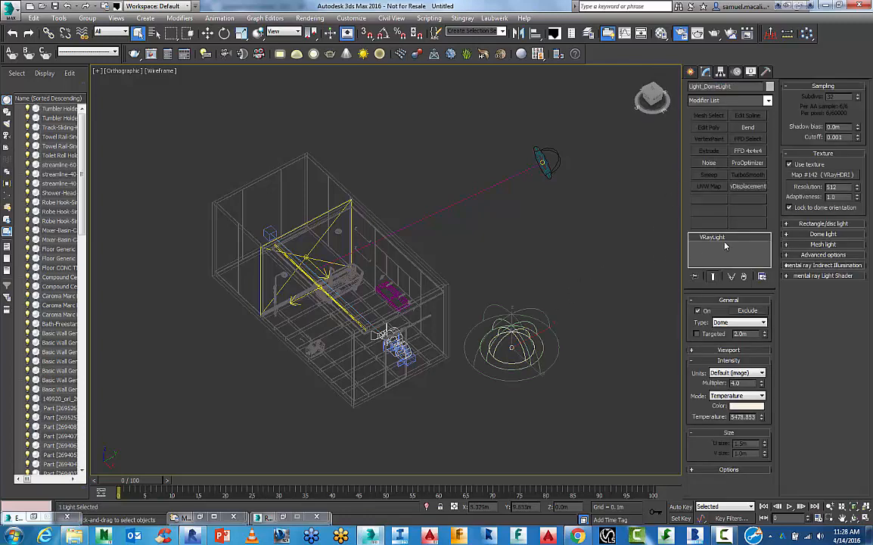
left_click(690, 71)
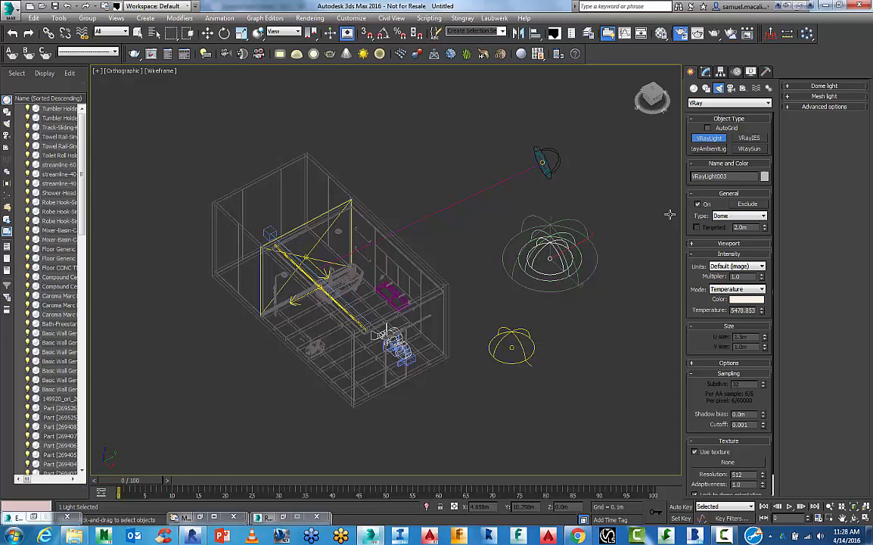
left_click(735, 214)
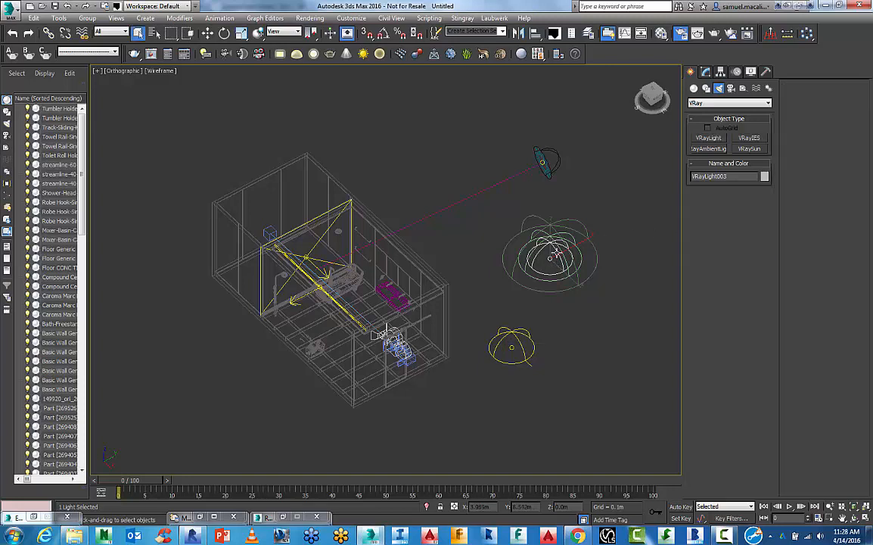
left_click(520, 245)
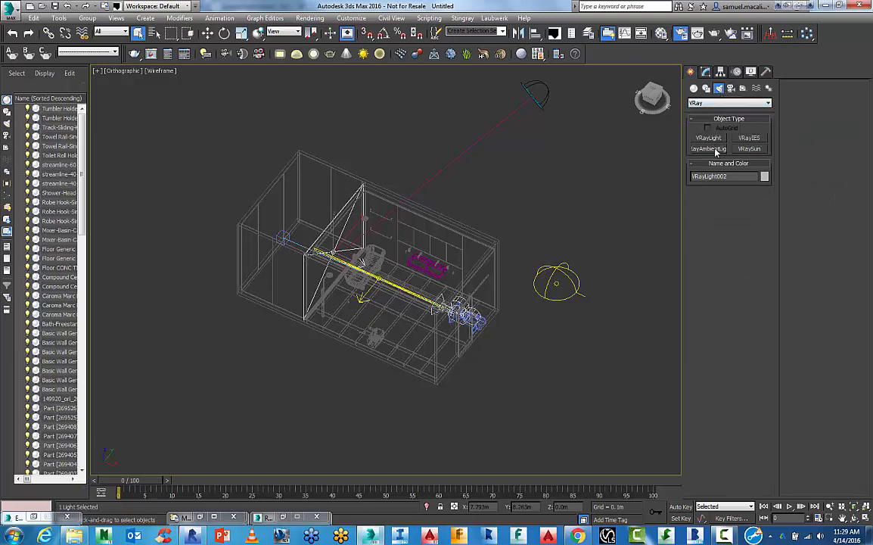
Create a VRayLight of Plane type placed inside the bathroom
left_click(708, 138)
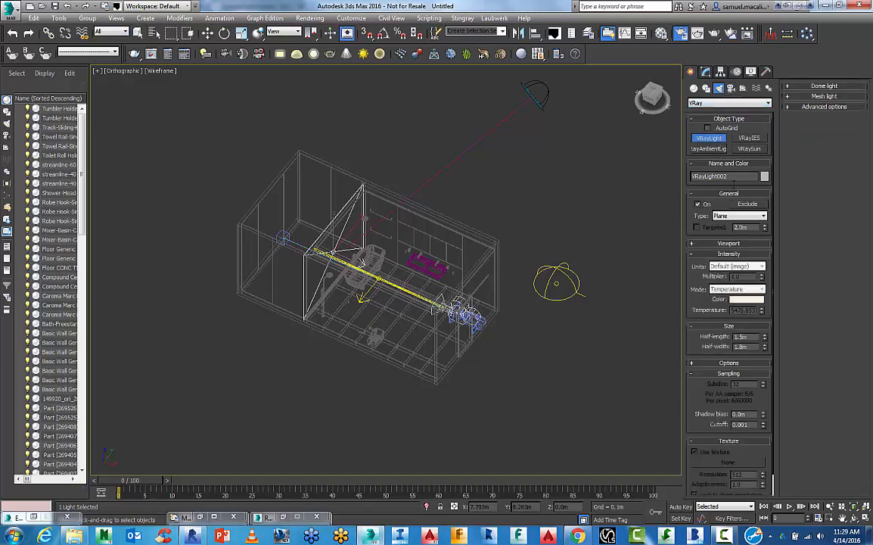
left_click(761, 215)
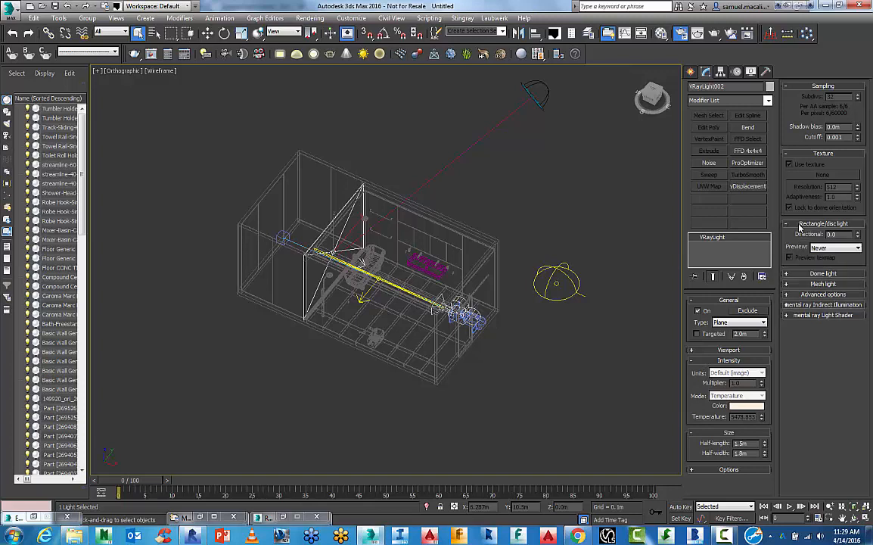
Adjust the plane light's rectangle size settings and toggle its render Options
left_click(813, 274)
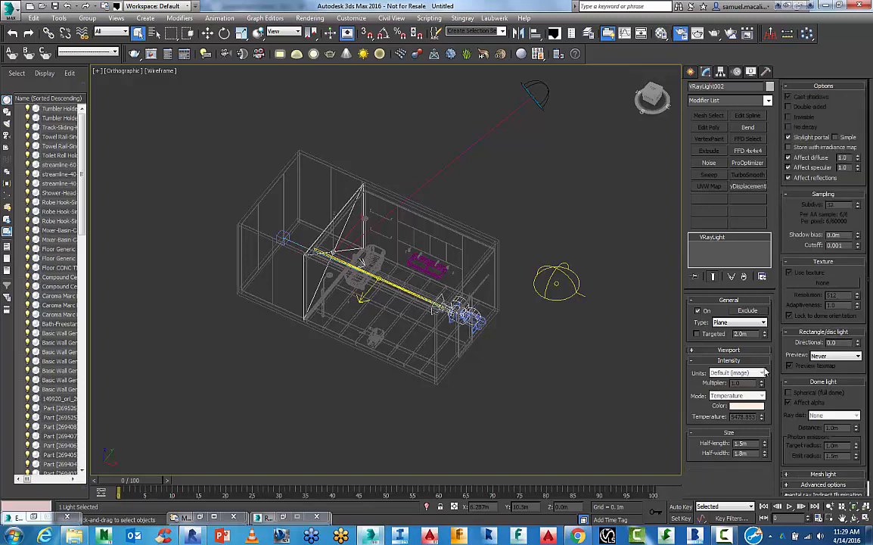
left_click(790, 136)
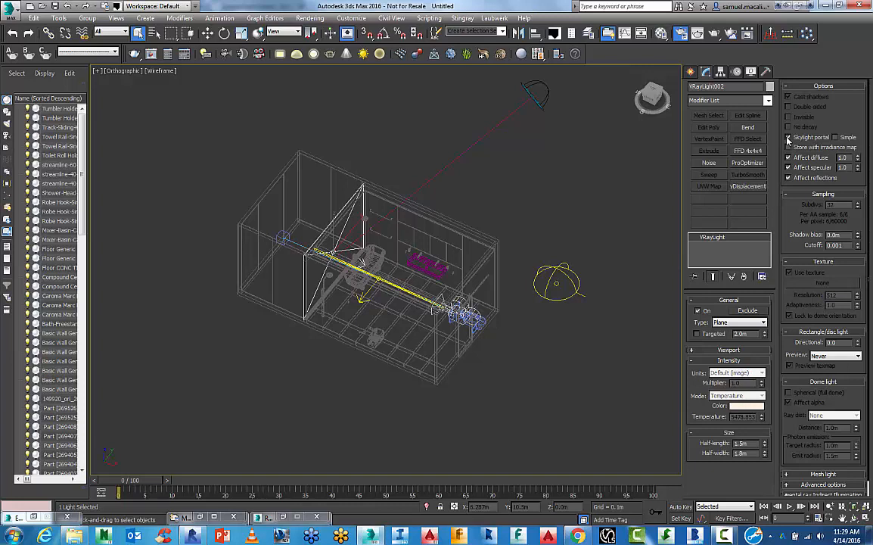
left_click(790, 136)
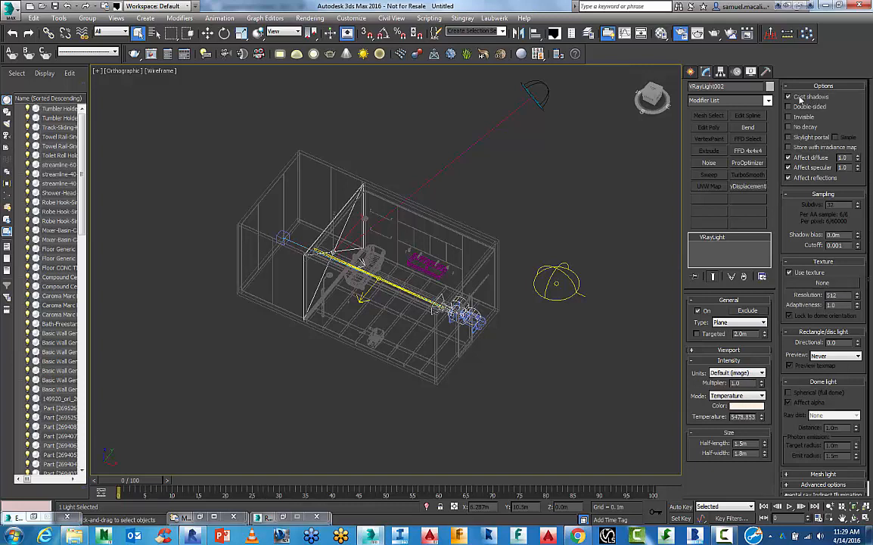
Set VRayLight001's colour mode to Temperature and adjust its intensity multiplier
left_click(790, 97)
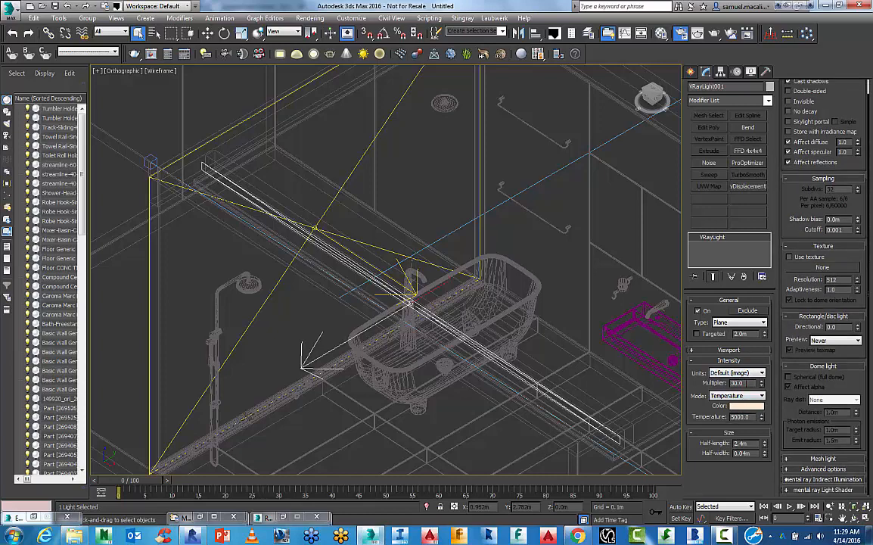
left_click(759, 395)
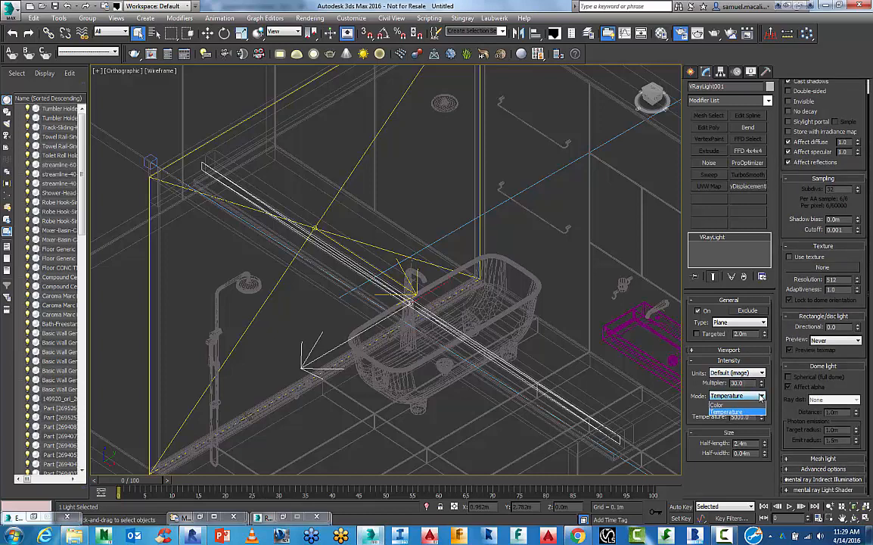
left_click(736, 410)
type("4200")
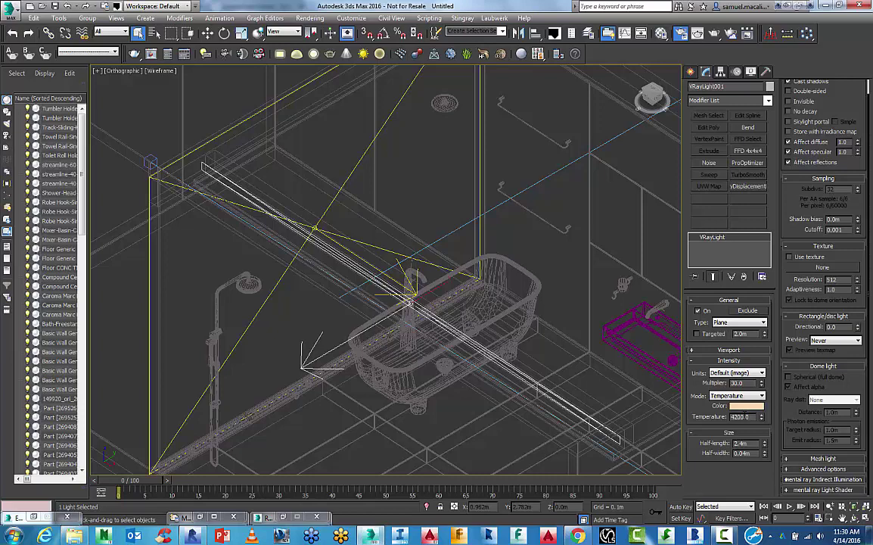
left_click(558, 309)
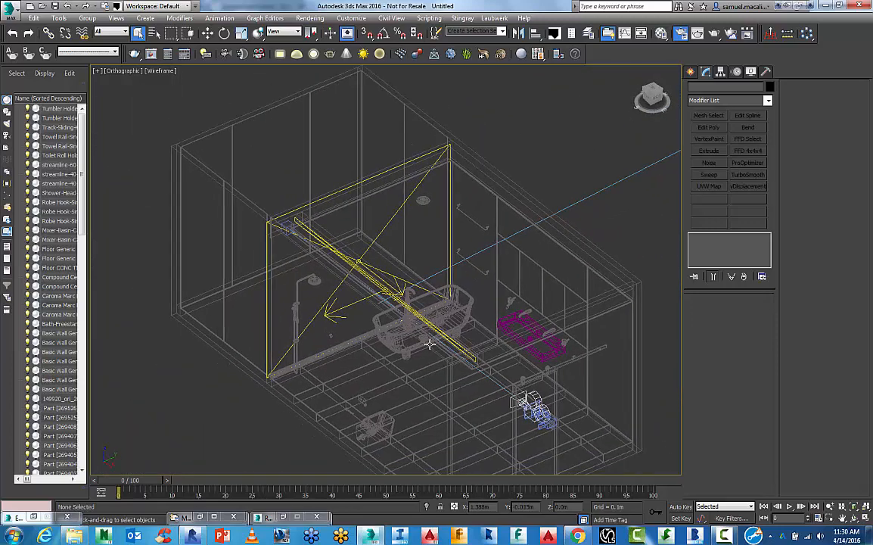
View the bathroom through PhysCamera001 in shaded mode
key("Alt+W")
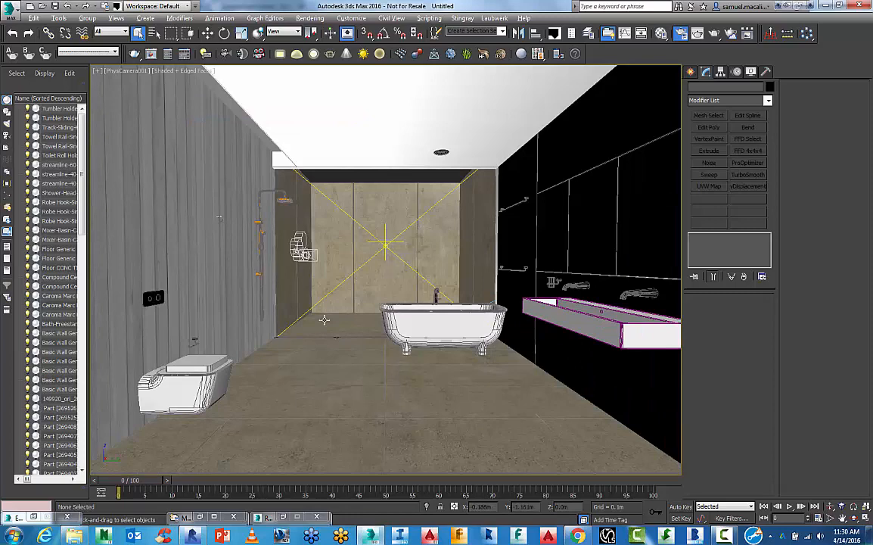
Apply a copy of the shower's plastic/stainless-steel Multi/Sub-Object material, then close the Material Editor
left_click(272, 219)
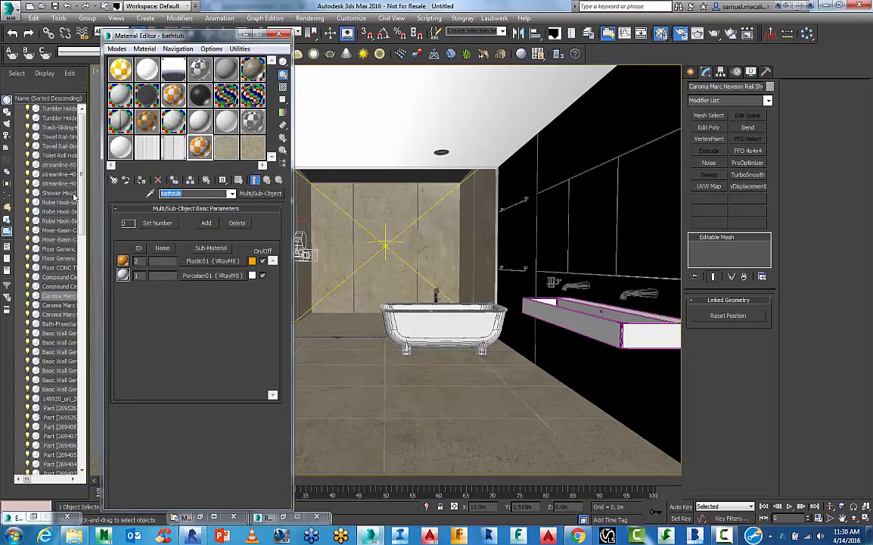
type("wh")
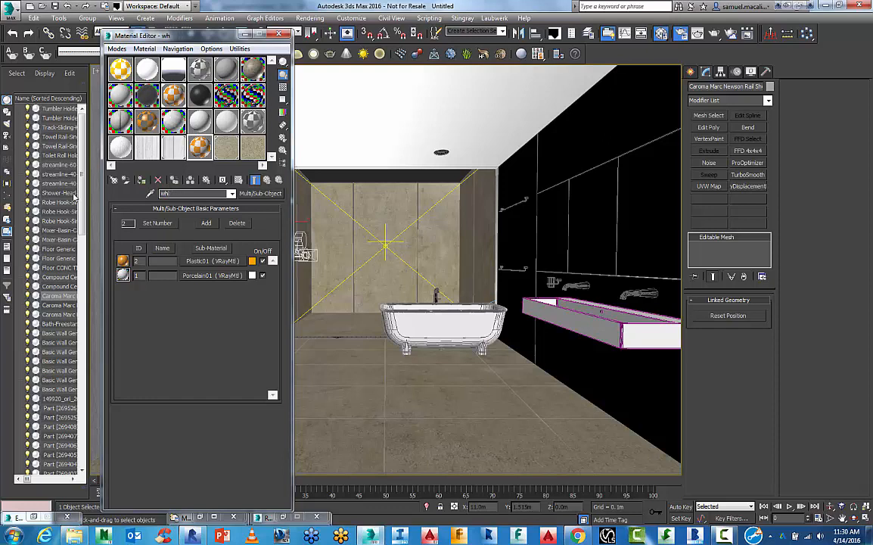
type("shower")
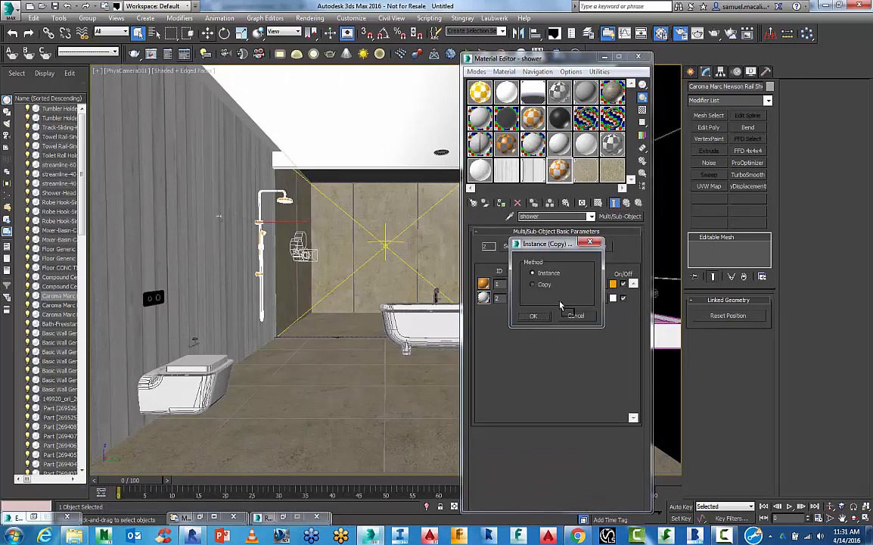
left_click(532, 316)
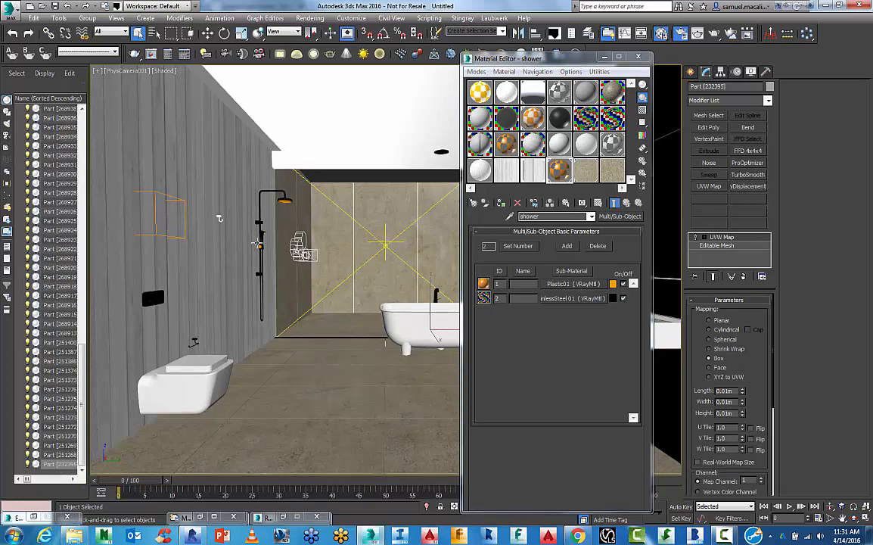
mouse_move(278, 198)
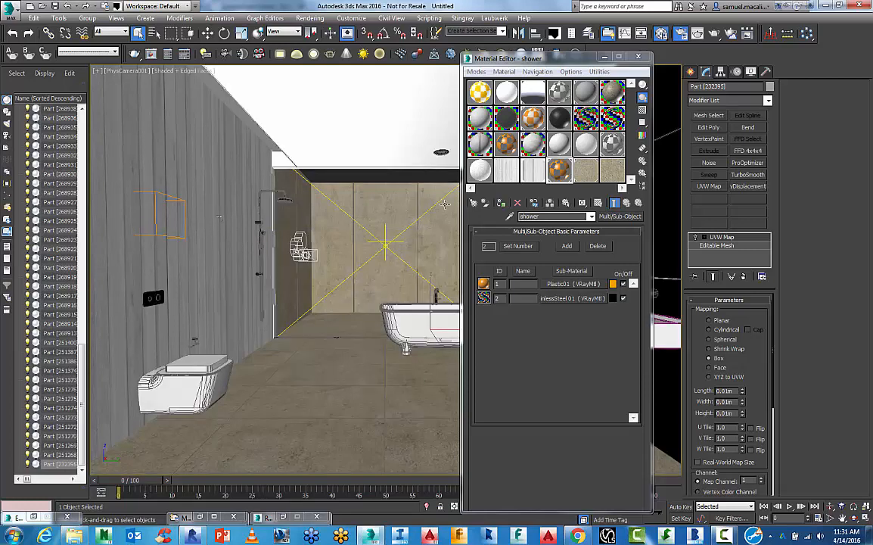
left_click(638, 57)
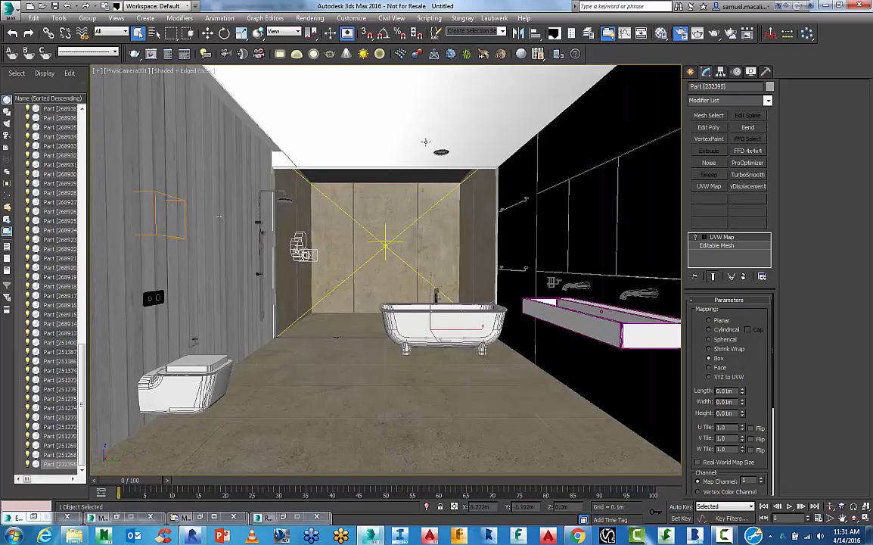
mouse_move(717, 33)
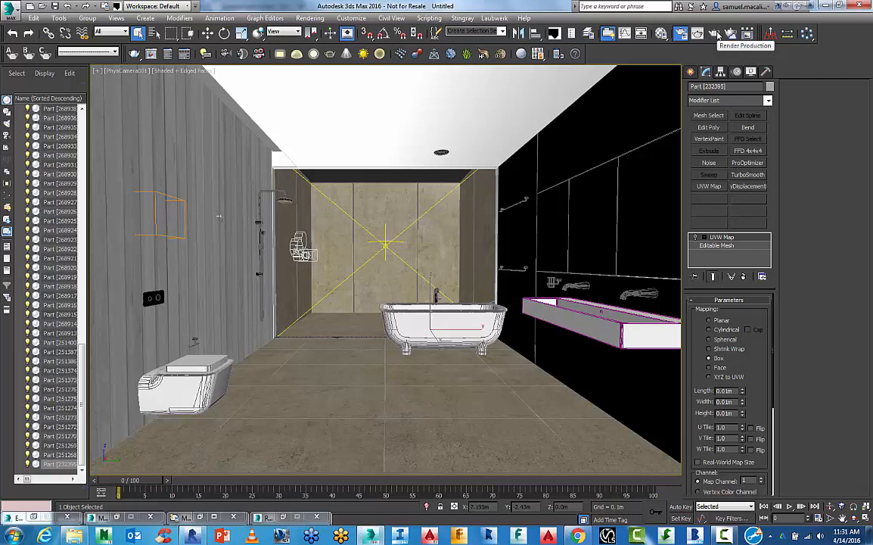
mouse_move(409, 98)
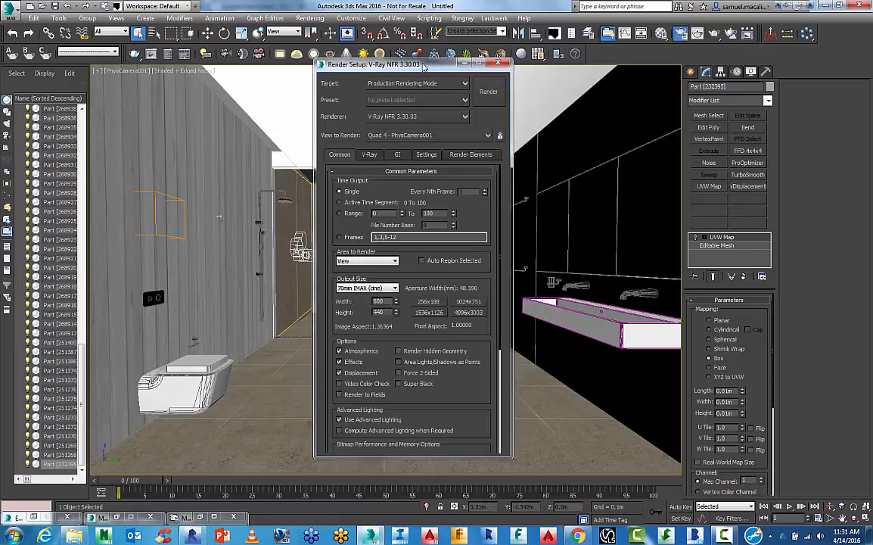
Review V-Ray Color mapping in Render Setup and launch a test render of the camera view
left_click_drag(372, 64, 148, 58)
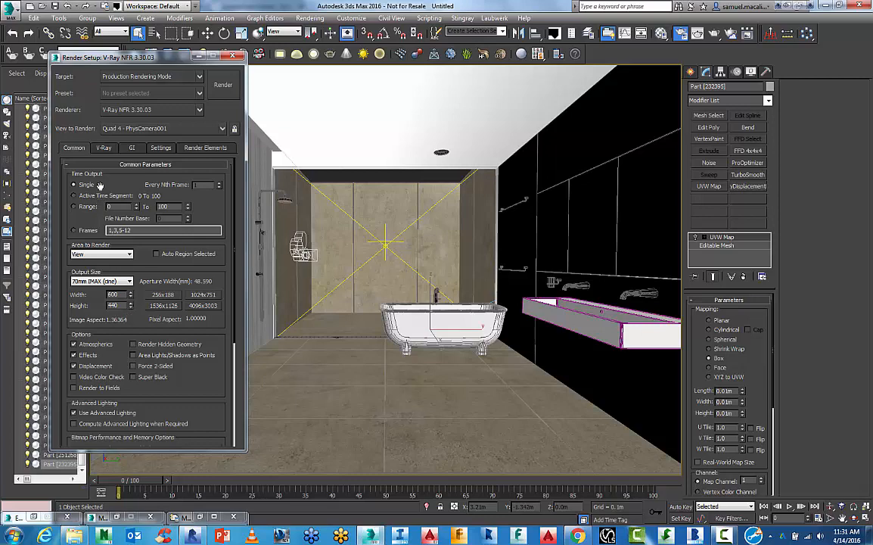
left_click(103, 148)
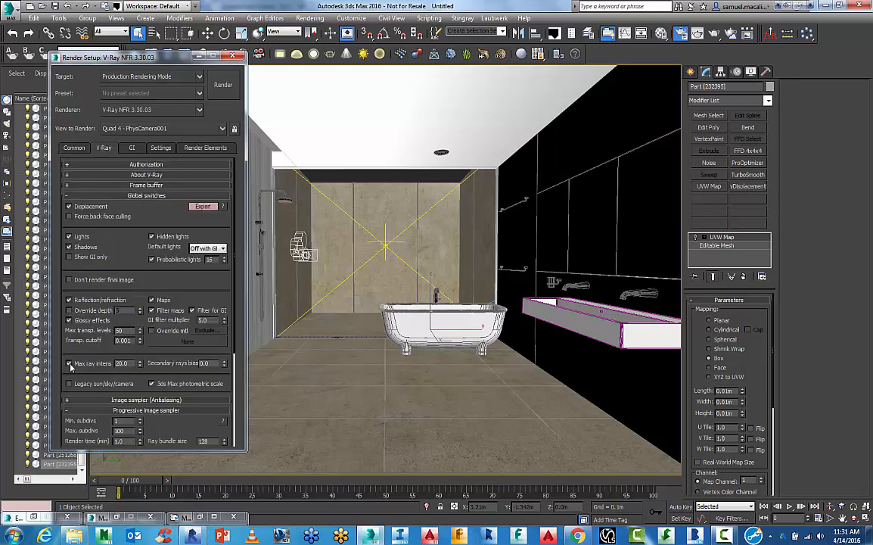
scroll("down", 3)
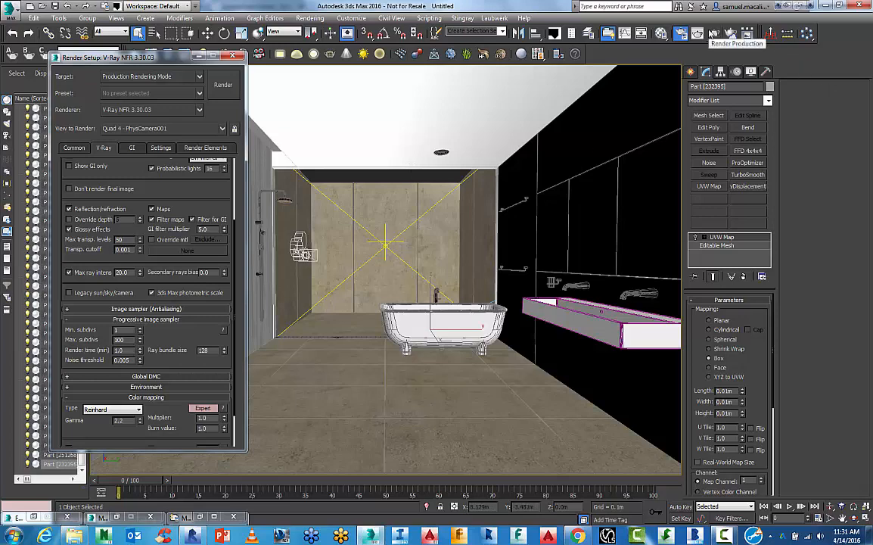
left_click(222, 85)
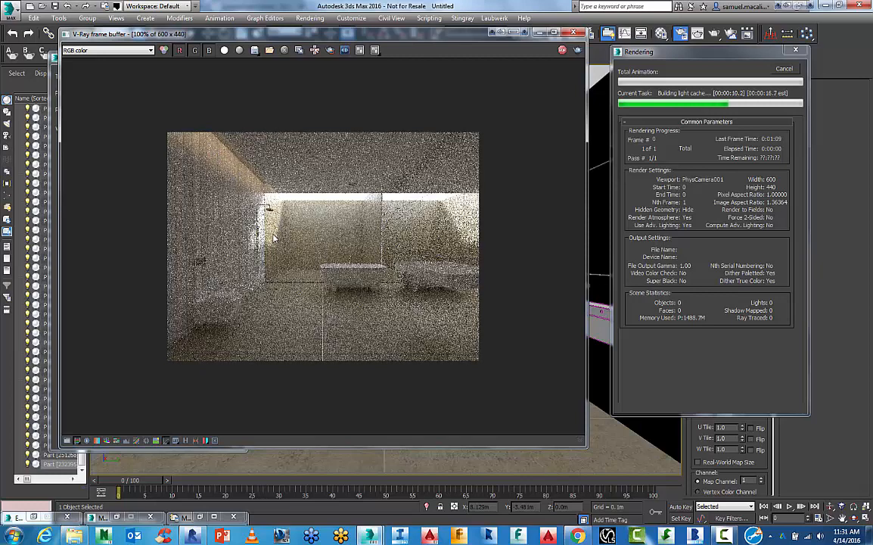
mouse_move(309, 276)
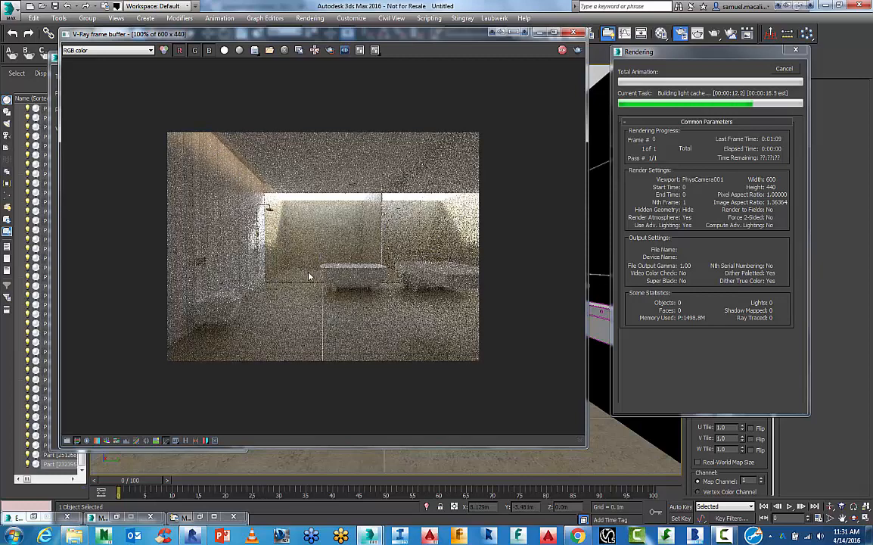
mouse_move(303, 233)
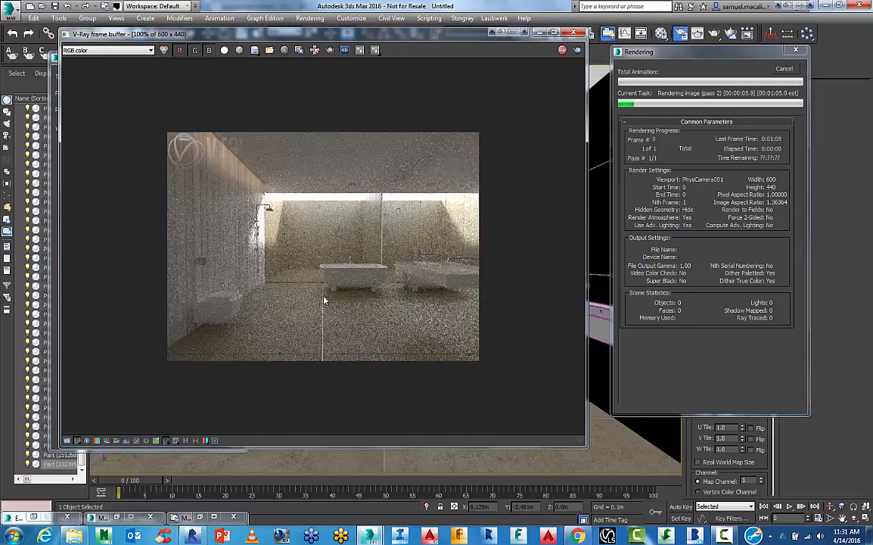
mouse_move(266, 283)
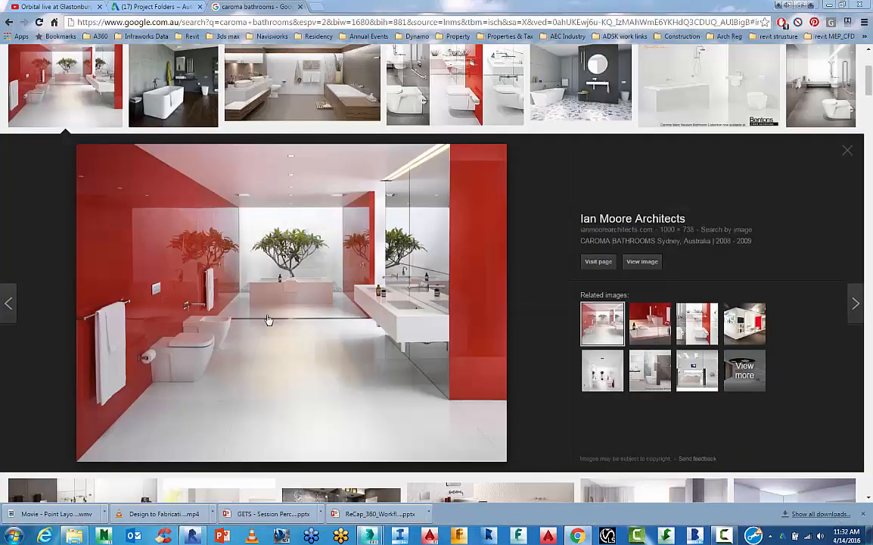
mouse_move(316, 193)
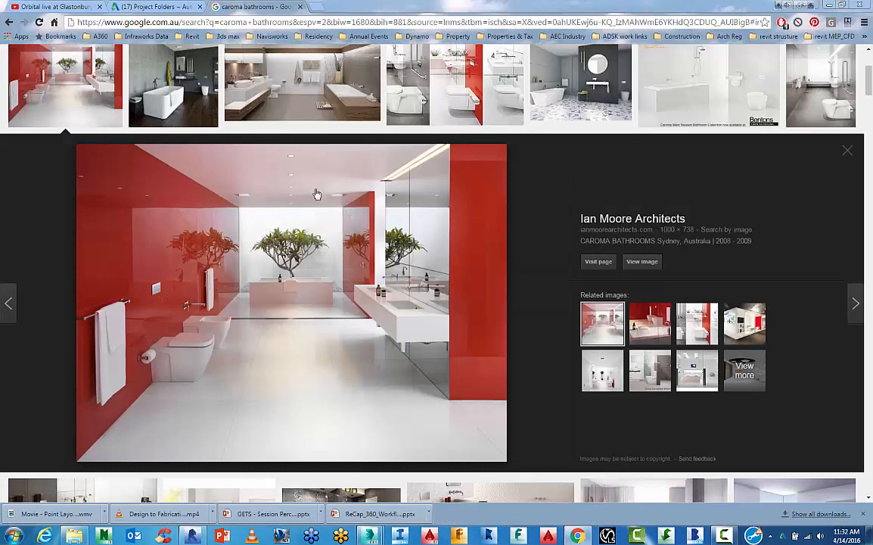
mouse_move(413, 167)
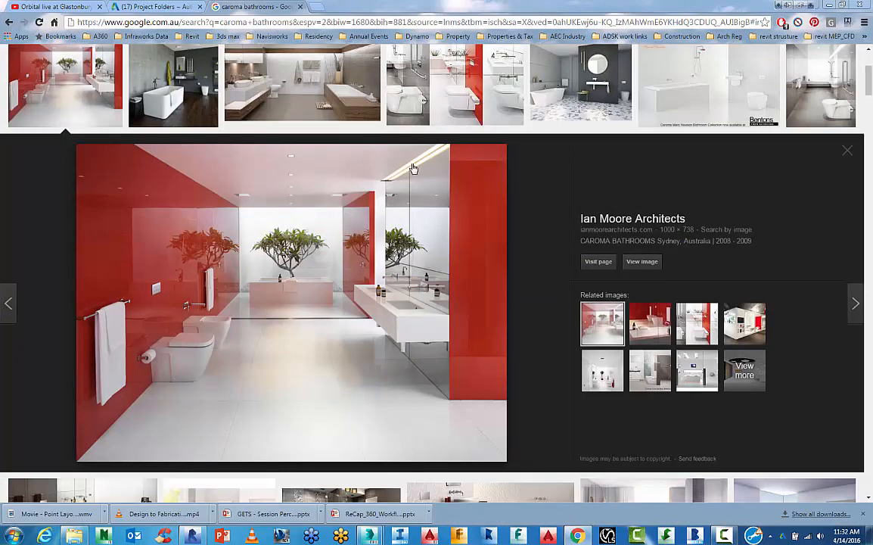
mouse_move(437, 143)
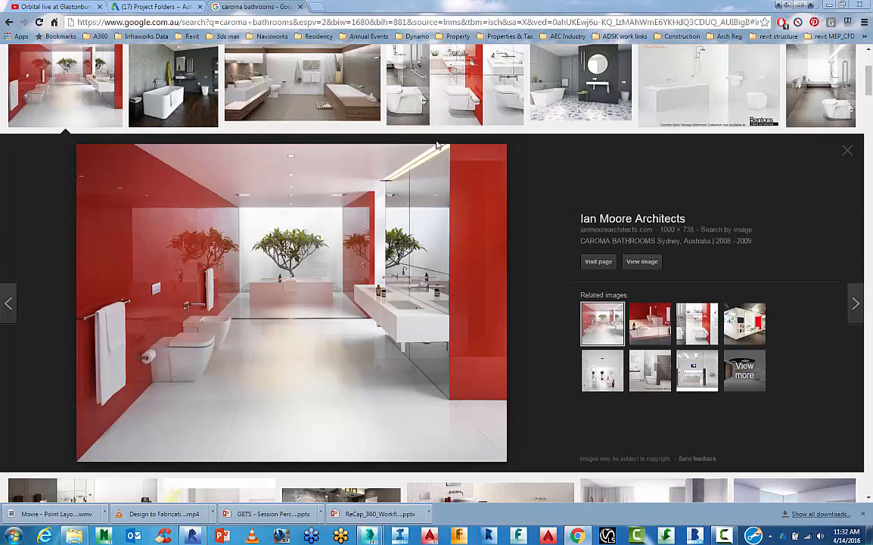
mouse_move(402, 176)
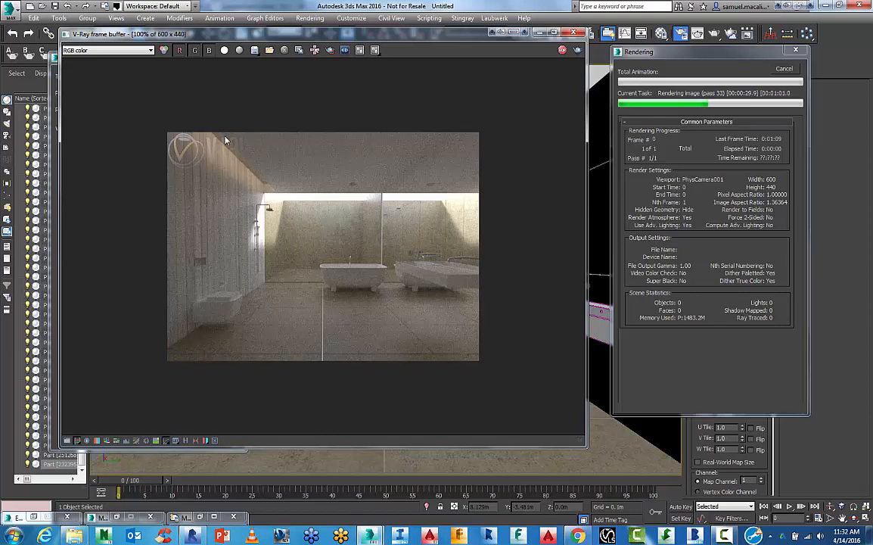
mouse_move(260, 164)
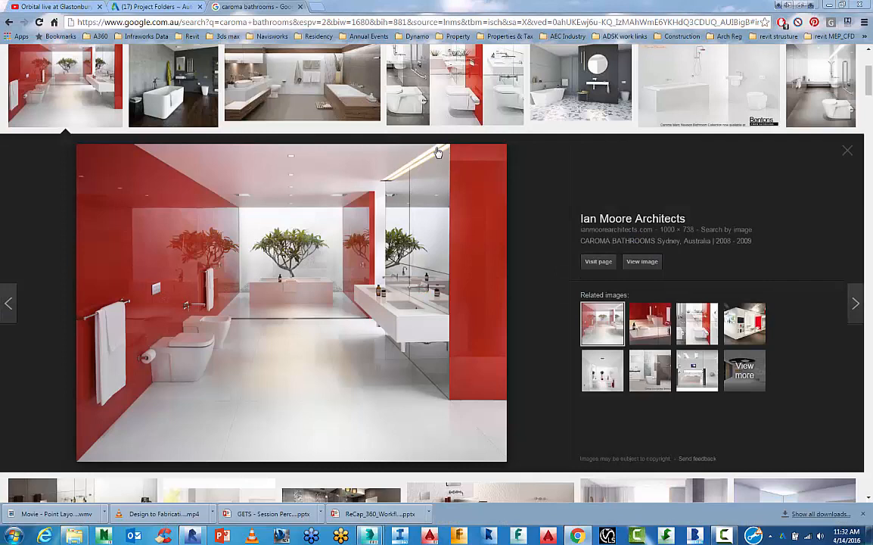
mouse_move(392, 180)
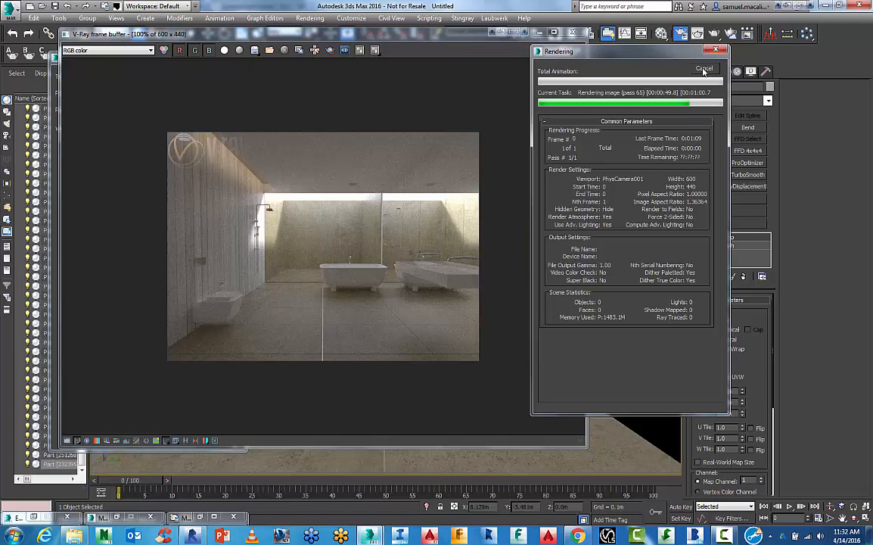
Cancel the running V-Ray test render, glance at the color mapping settings, and close the render windows
left_click(704, 69)
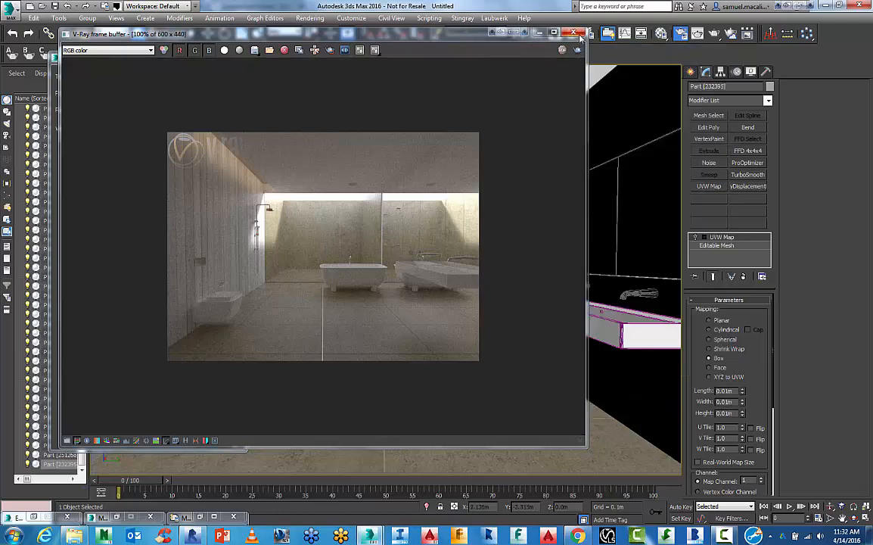
left_click(572, 34)
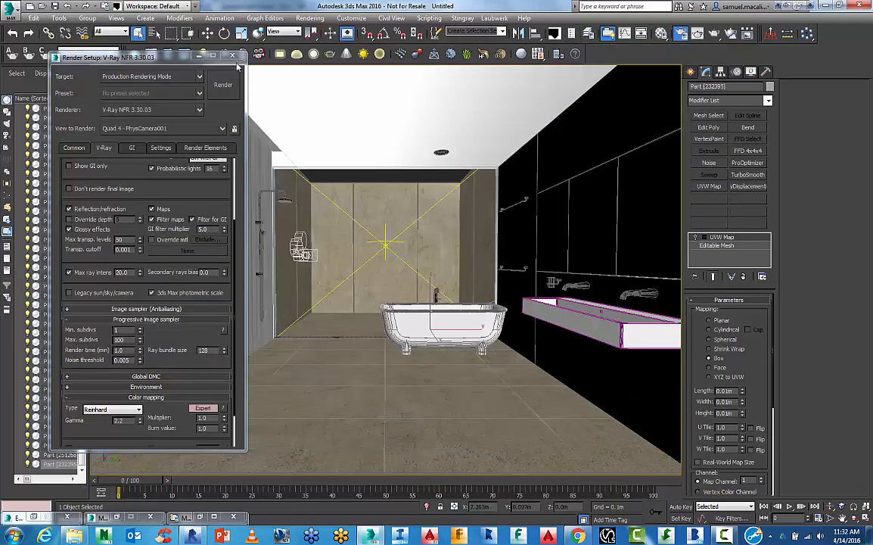
left_click(233, 57)
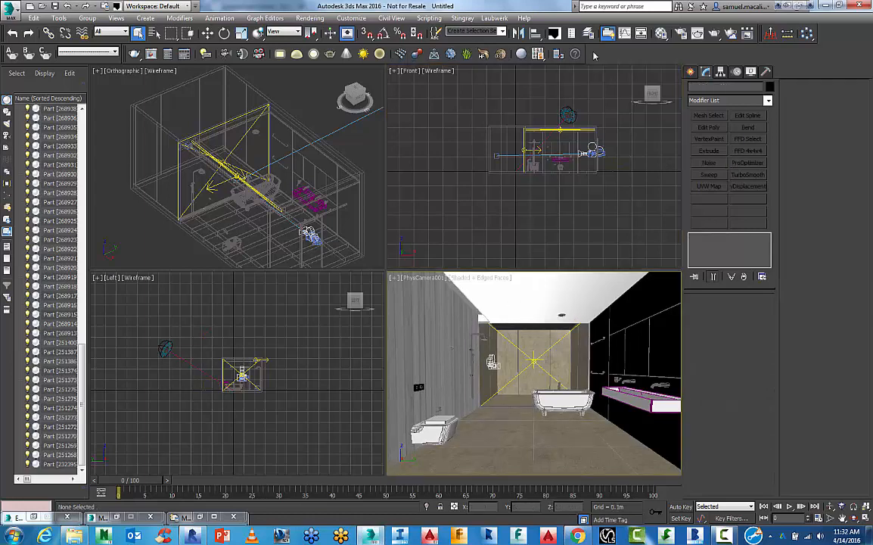
Clone the previous rendered frame for comparison, launch a second test render, then cancel it
left_click(699, 33)
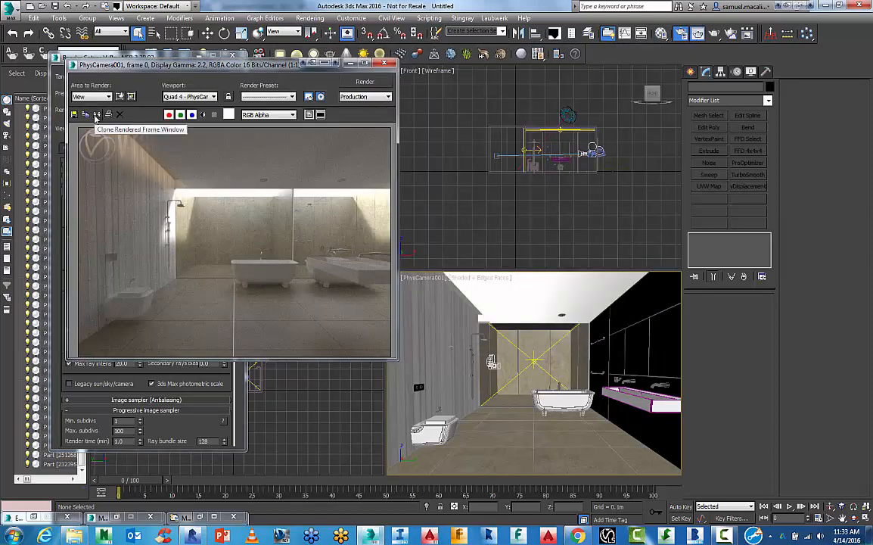
left_click(96, 115)
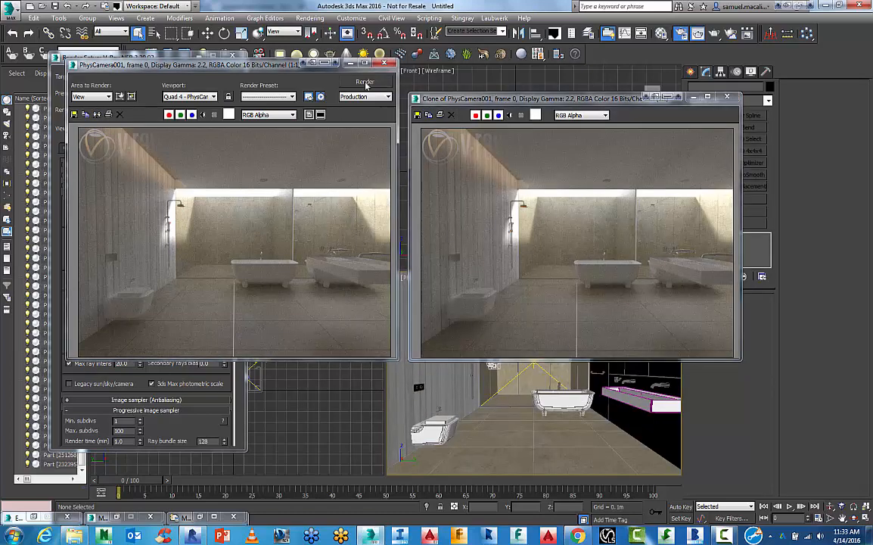
left_click(360, 81)
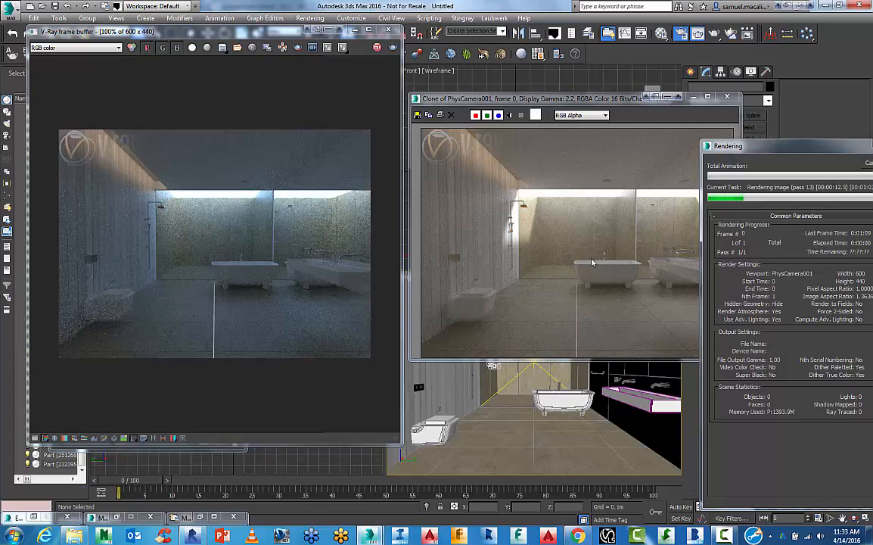
mouse_move(440, 266)
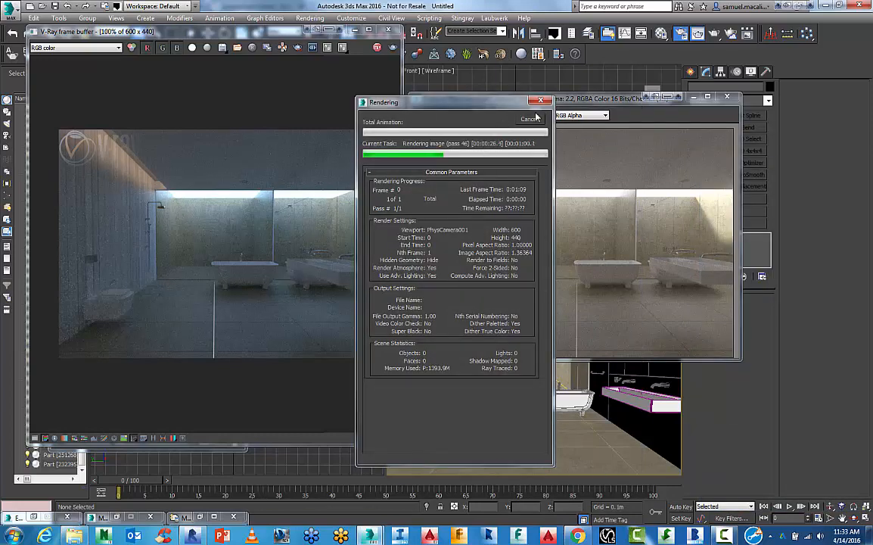
left_click(539, 99)
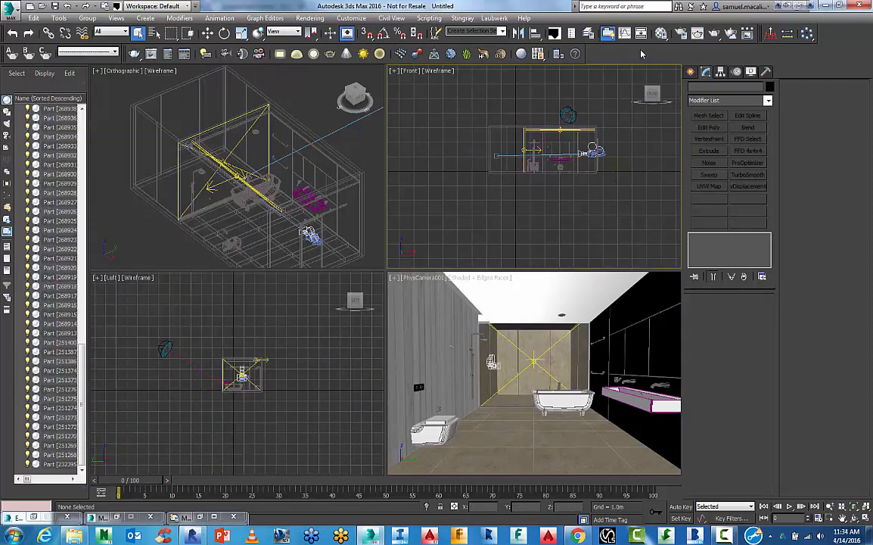
mouse_move(676, 33)
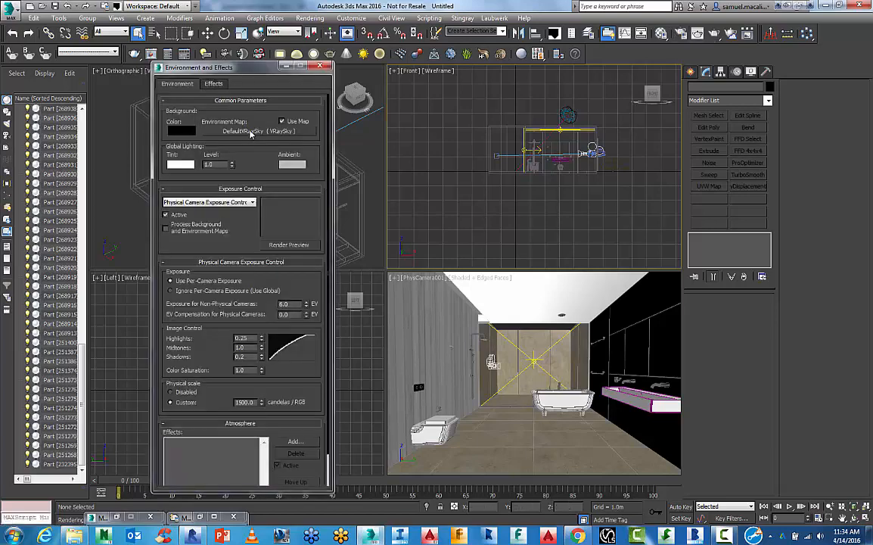
Inspect the VRaySky environment map in the Material Editor, then select PhysCamera001 to show its exposure settings
left_click_drag(199, 67, 316, 67)
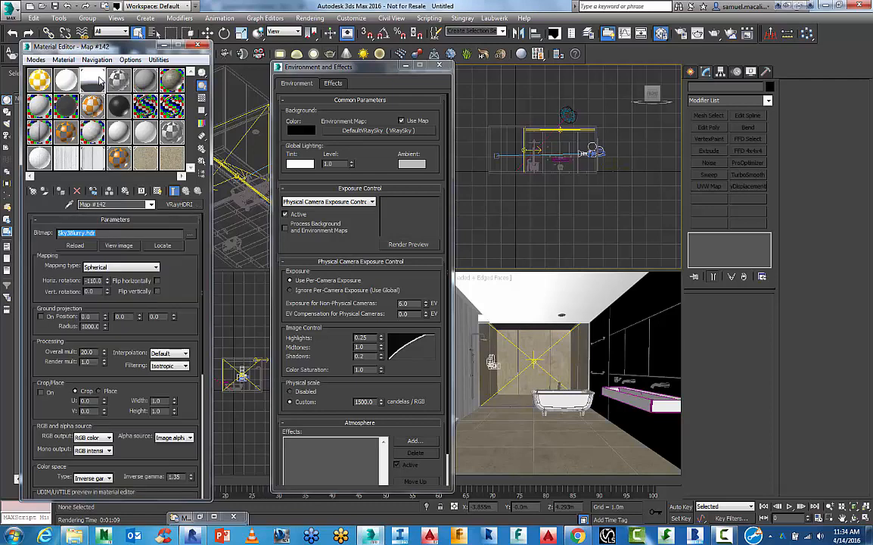
left_click(379, 130)
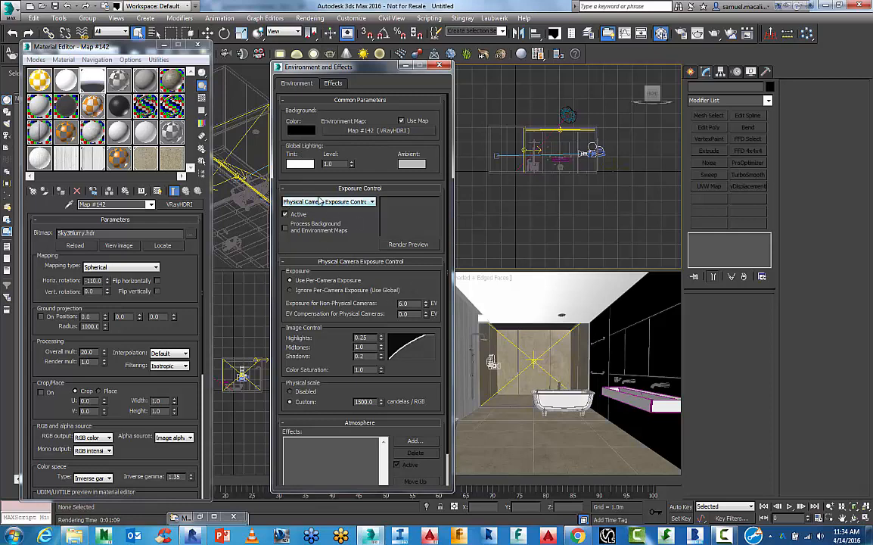
left_click(439, 66)
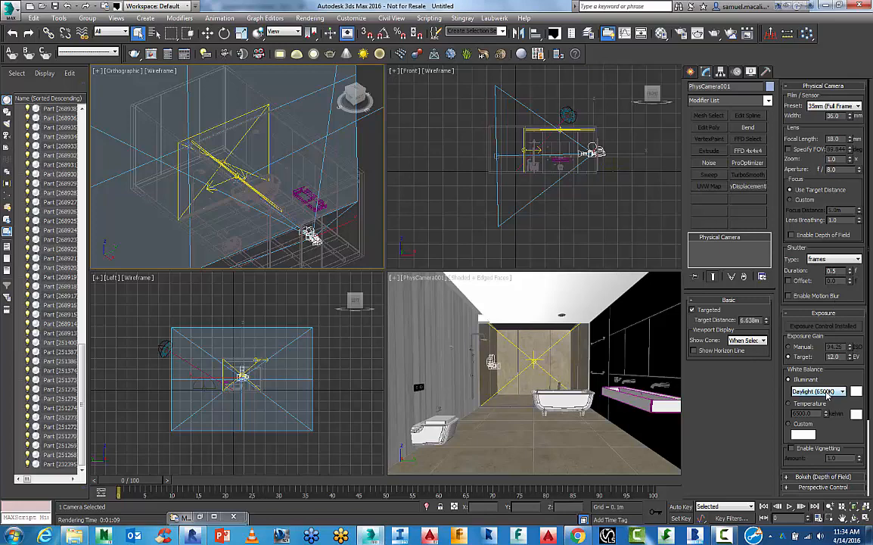
With the last render visible, choose a different White Balance illuminant preset on the physical camera to counter the blue tint
left_click(841, 390)
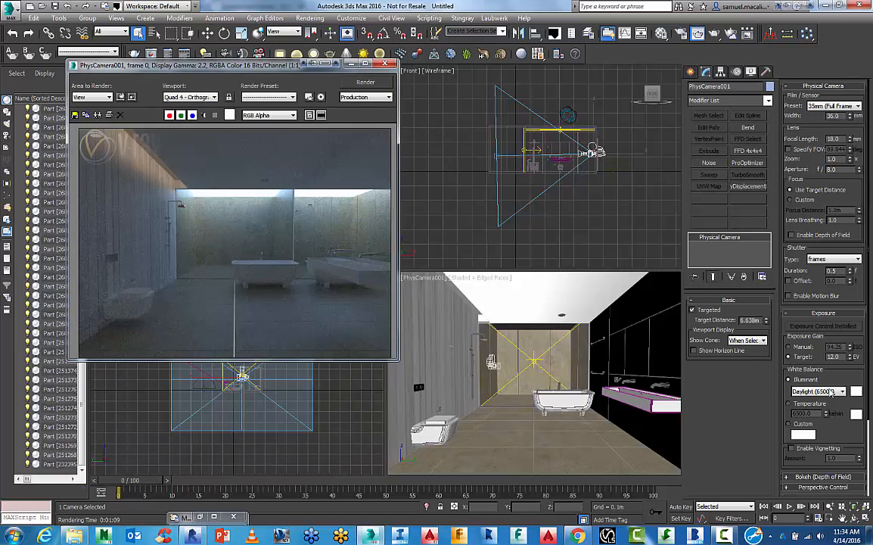
left_click(838, 390)
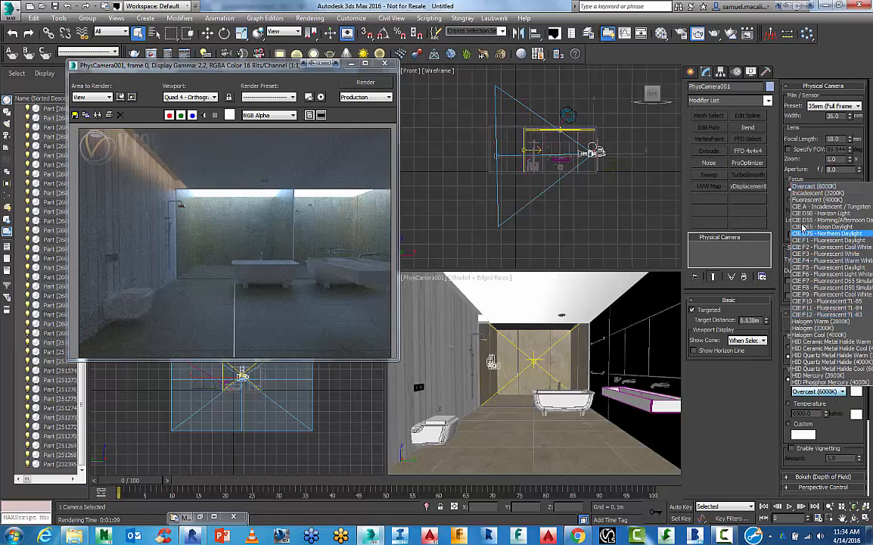
left_click(815, 336)
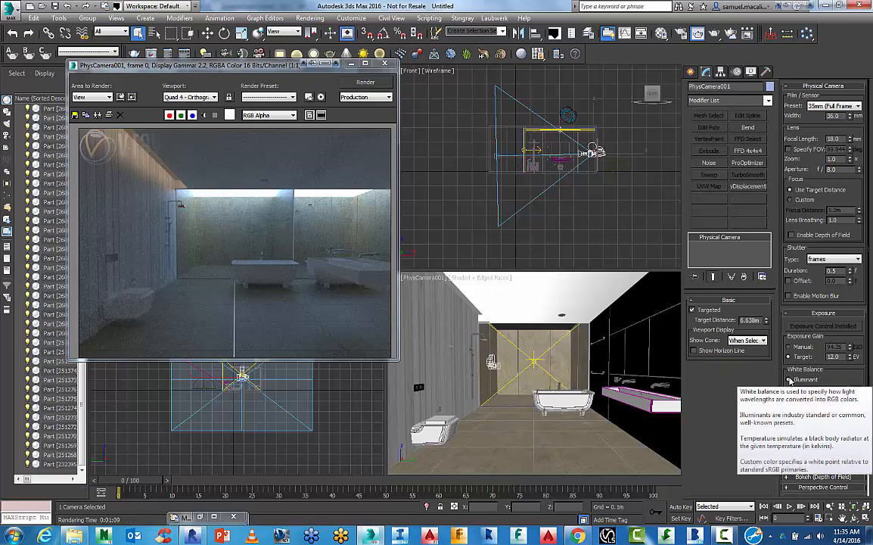
left_click(789, 378)
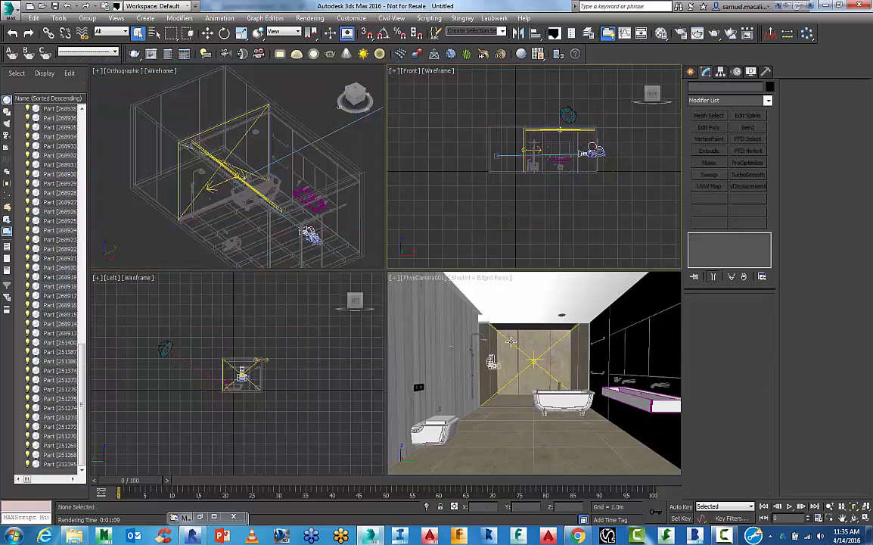
mouse_move(492, 341)
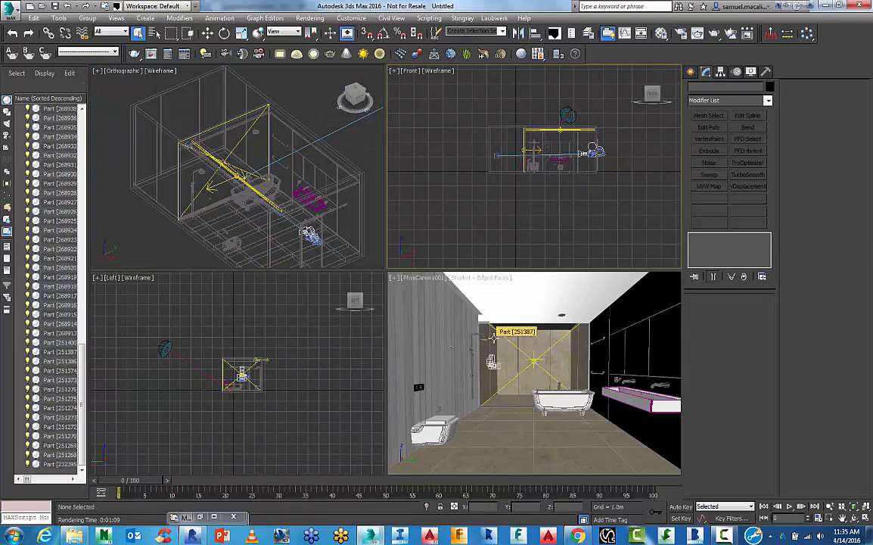